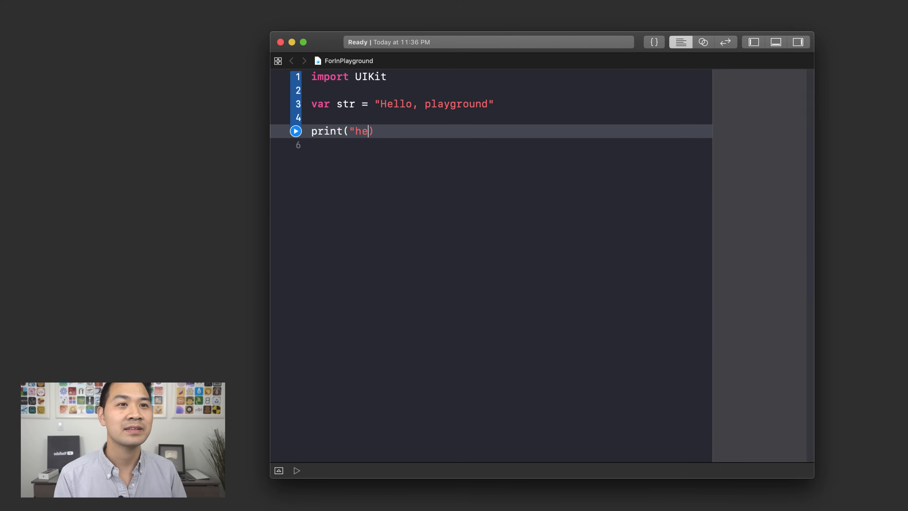
# Finish print("hello") on line 5 and run the playground so the console shows hello
pyautogui.write('llo"')
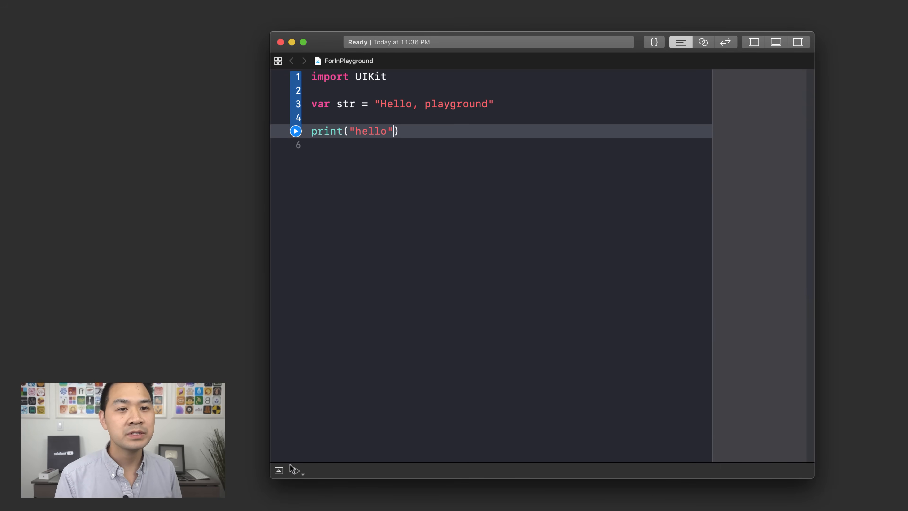
pyautogui.click(295, 131)
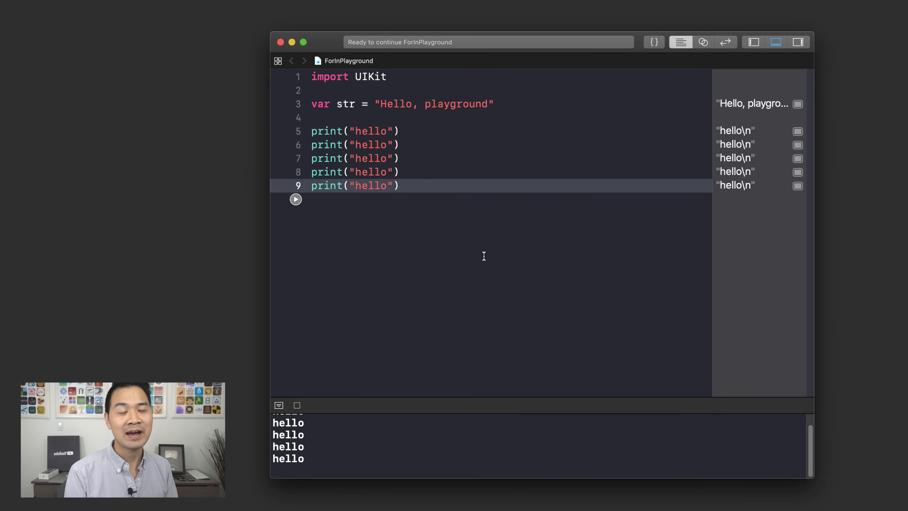
# Place the cursor below the print("hello") line where the copies will be pasted
pyautogui.click(400, 185)
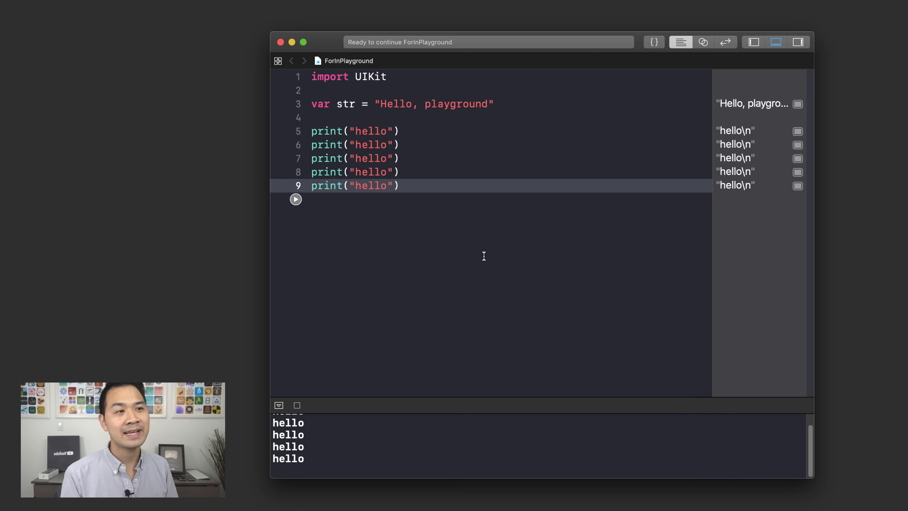
pyautogui.click(400, 185)
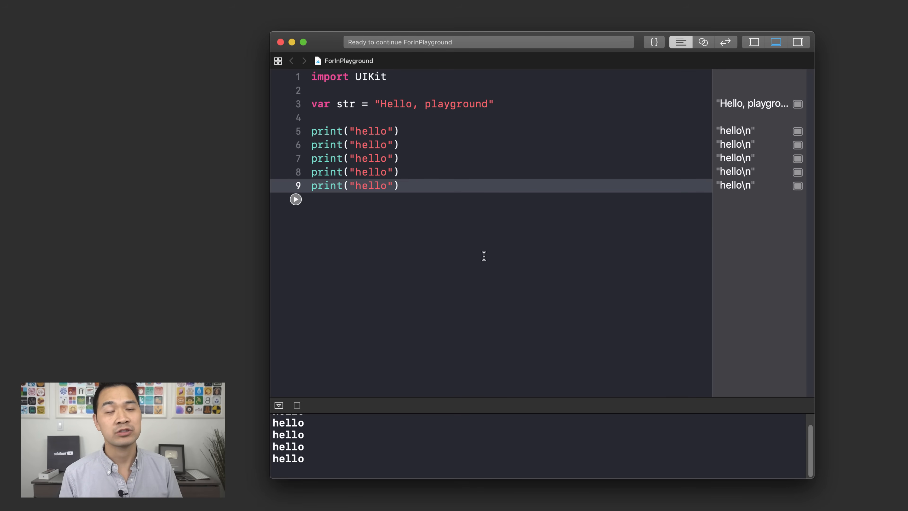
pyautogui.click(400, 186)
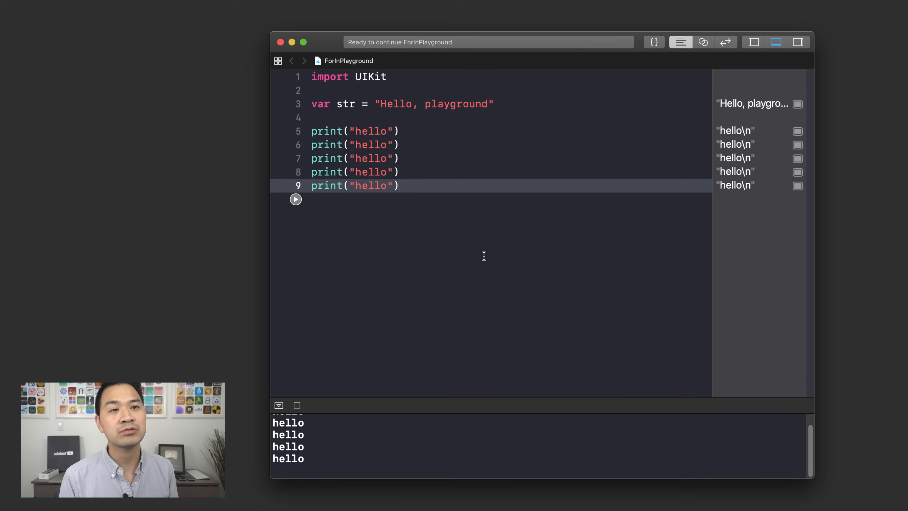
pyautogui.moveTo(490, 213)
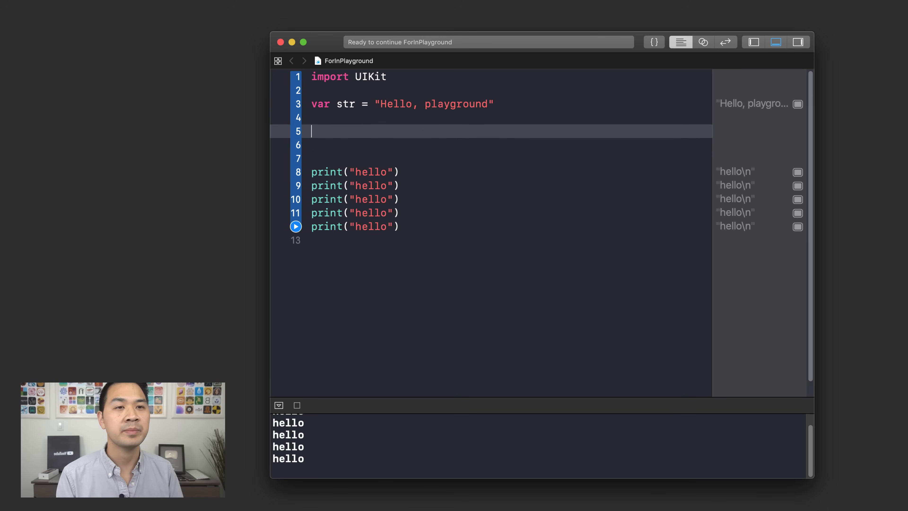
# Write the loop header for counter in 1...5 { above the print lines
pyautogui.write('for')
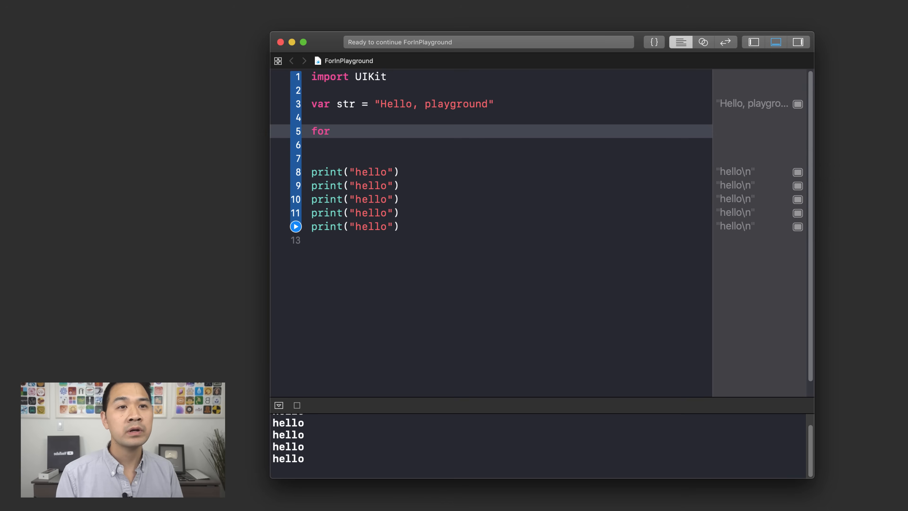
pyautogui.click(338, 131)
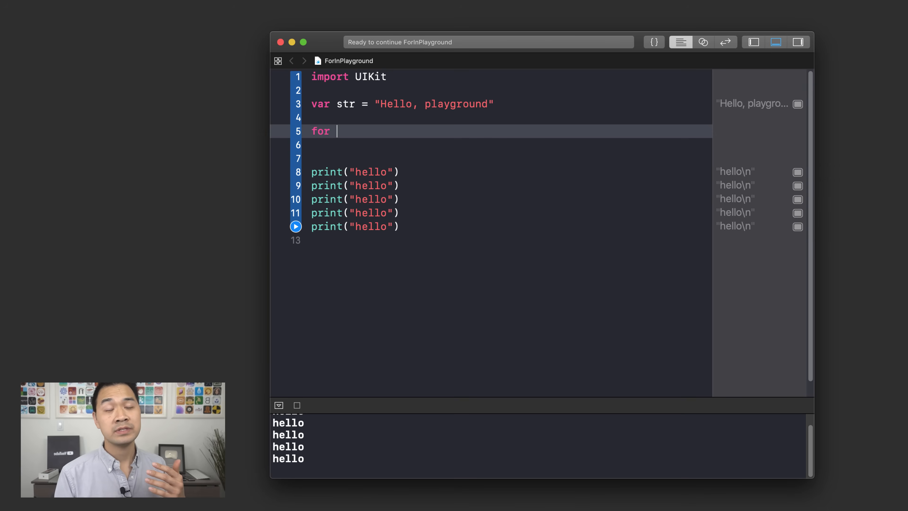
pyautogui.write('count')
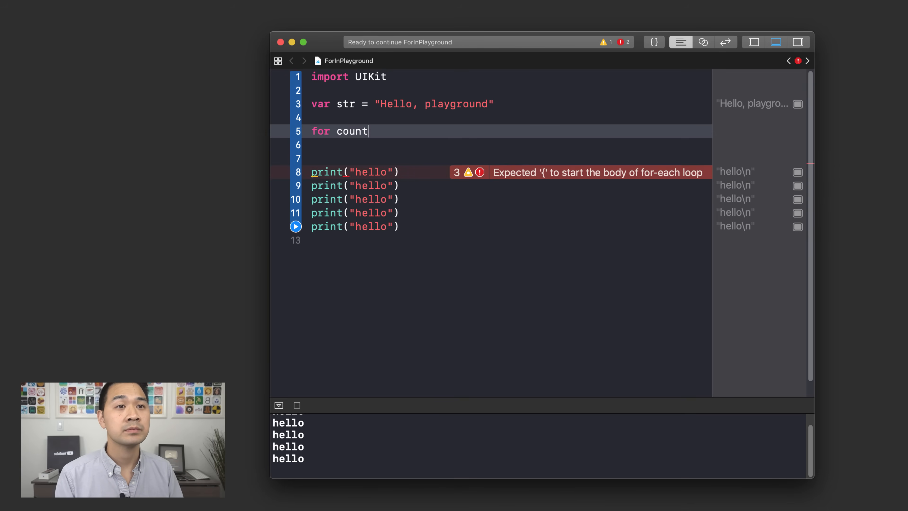
pyautogui.write('er in')
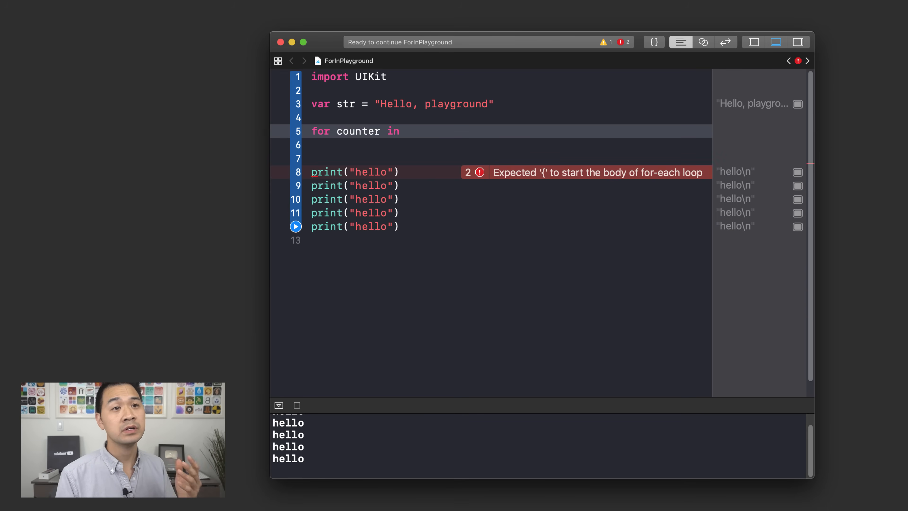
pyautogui.click(405, 130)
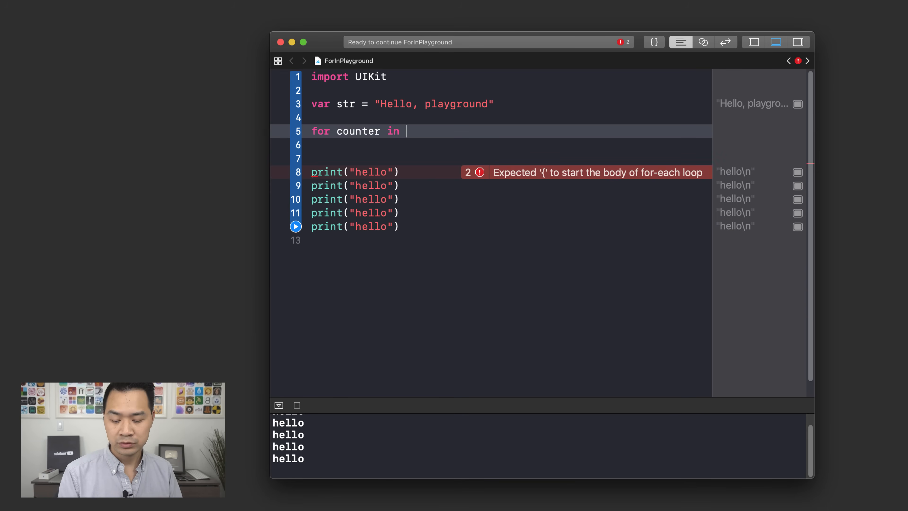
pyautogui.write('1...')
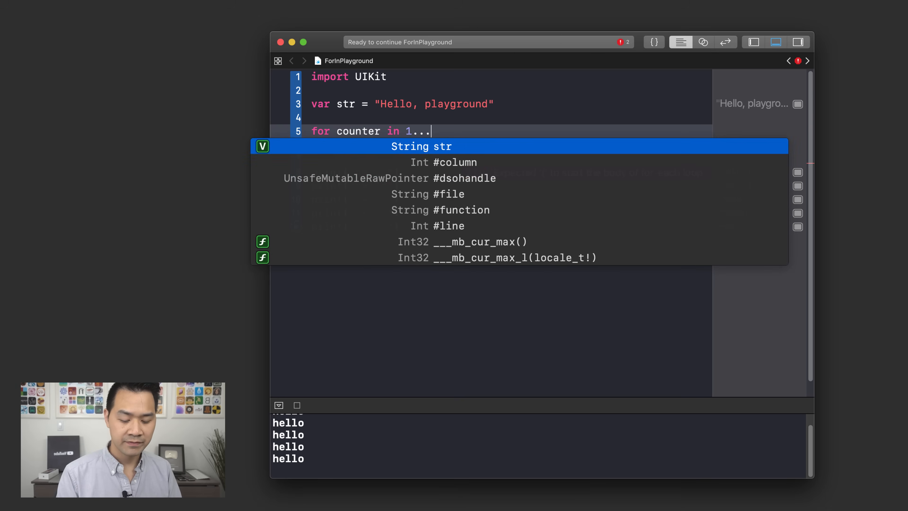
pyautogui.write('5 {')
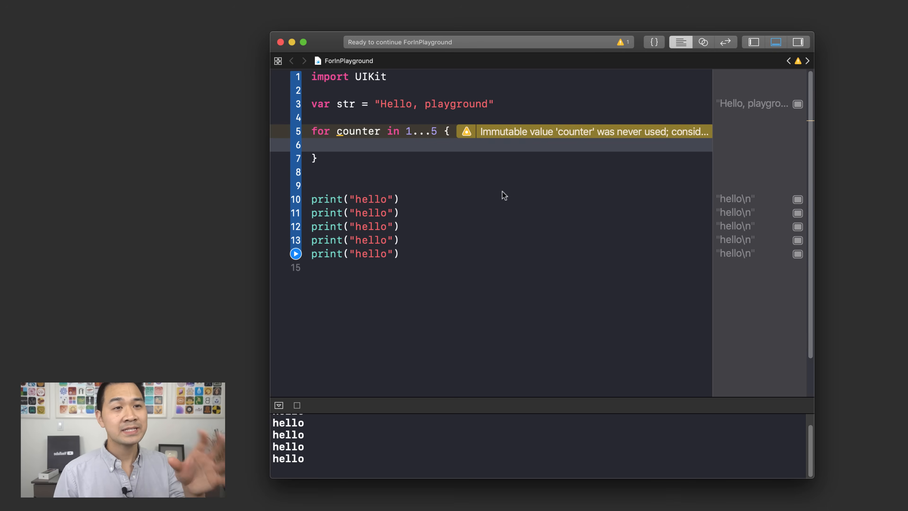
pyautogui.moveTo(423, 245)
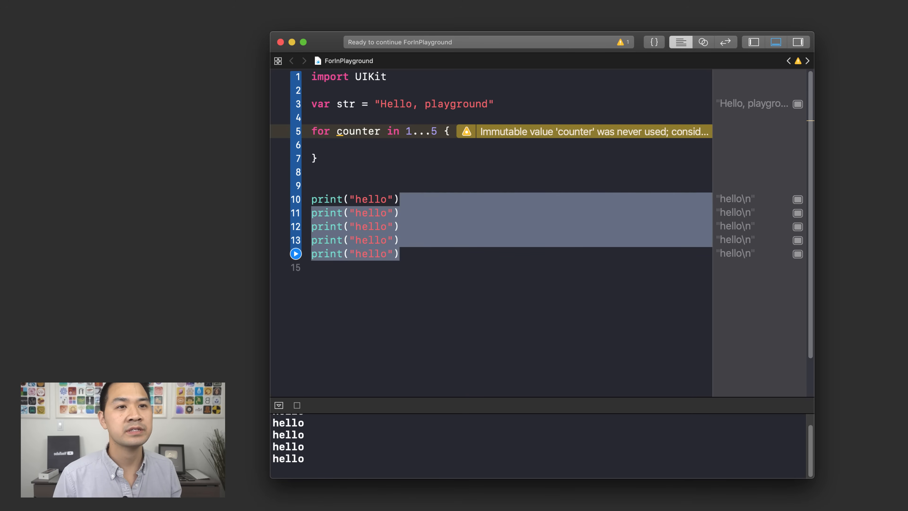
# Delete the five separate print lines and put a single print("hello") inside the loop
pyautogui.press('delete')
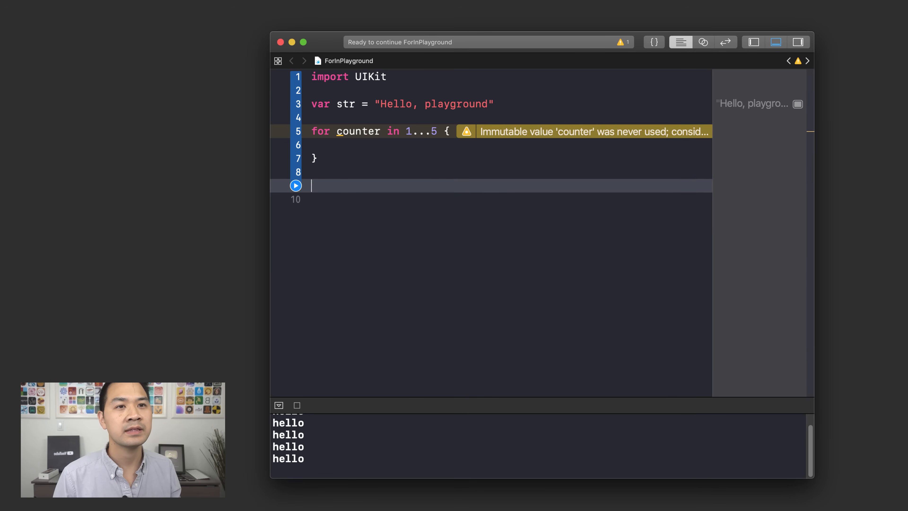
pyautogui.write('print("hello")')
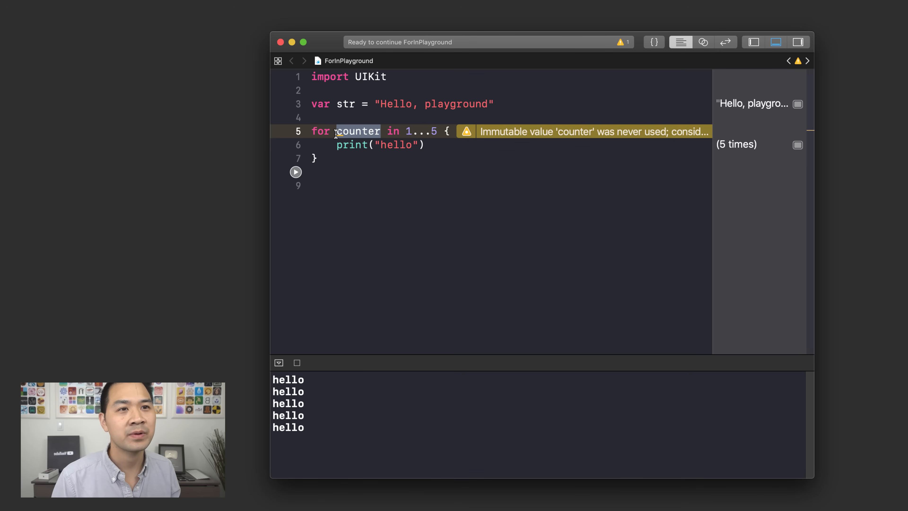
pyautogui.moveTo(392, 144)
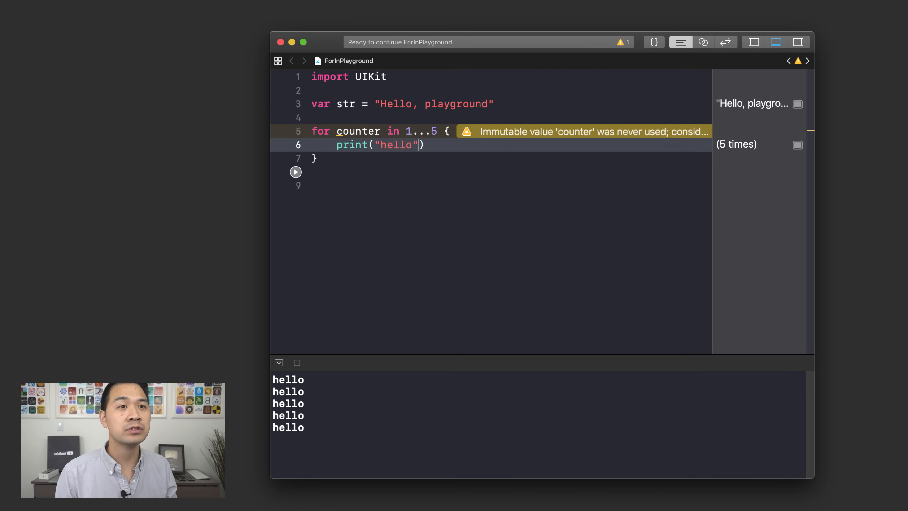
# Replace "hello" in the loop's print with counter so it prints the loop variable
pyautogui.doubleClick(396, 144)
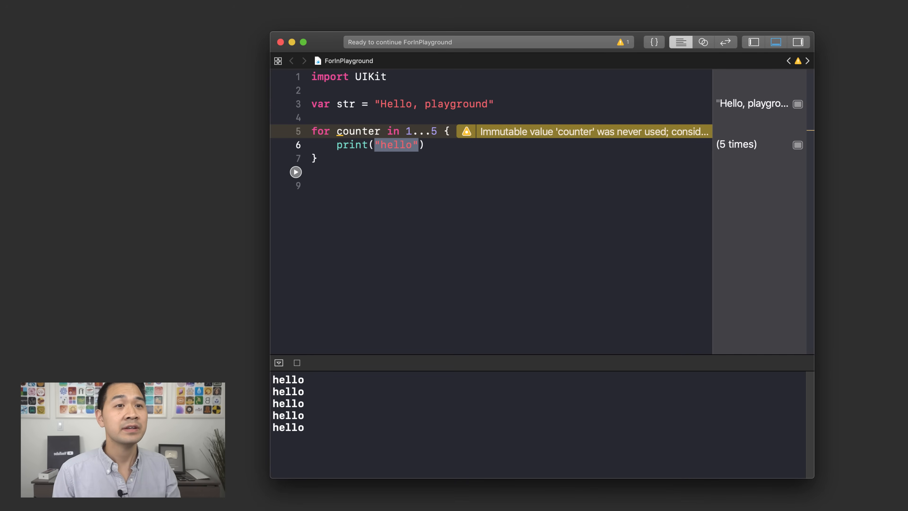
pyautogui.write('counter')
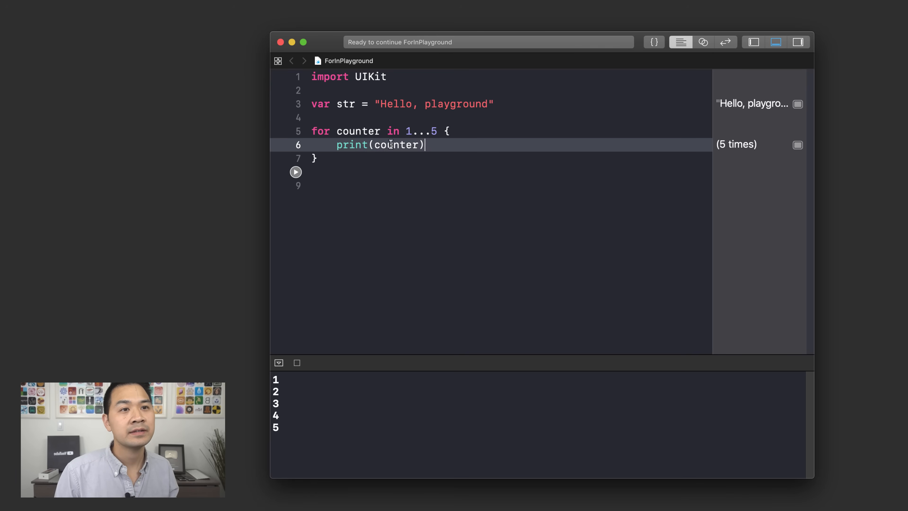
pyautogui.moveTo(383, 122)
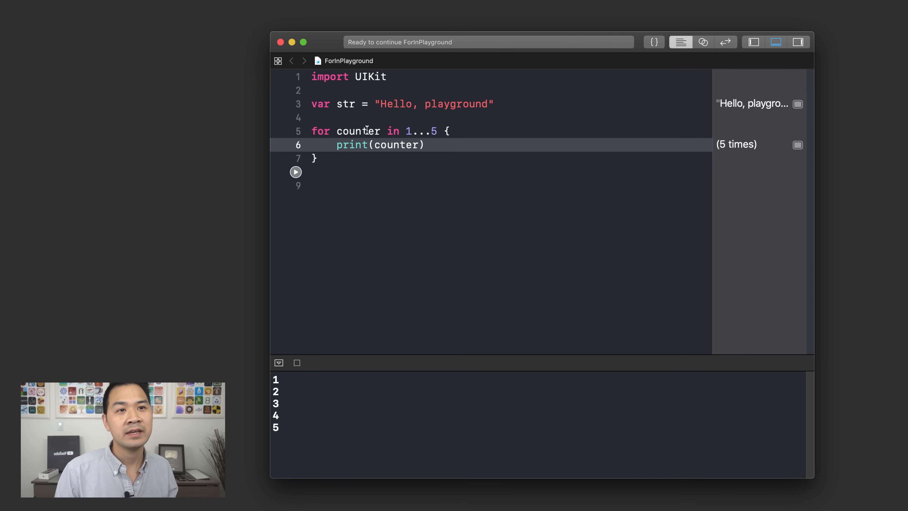
pyautogui.doubleClick(358, 131)
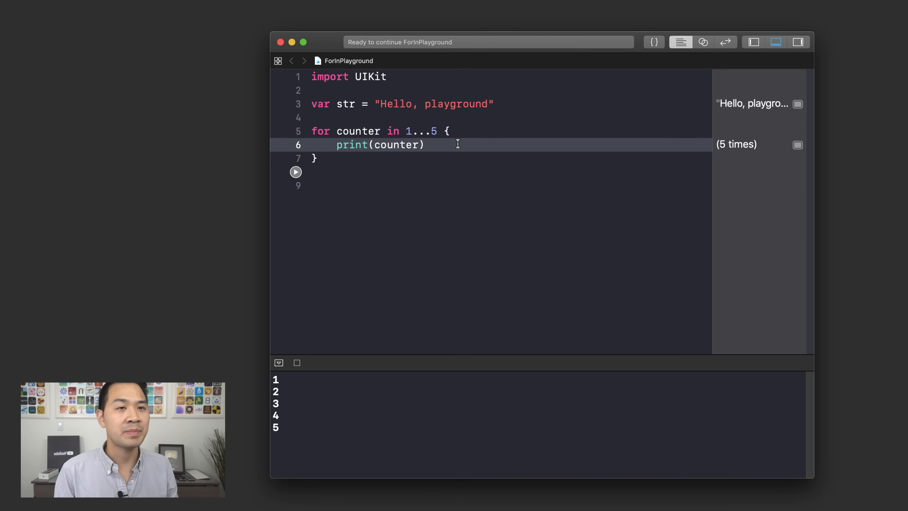
# Change print(counter) back to print("hello"), run, and ready the for line's counter for an underscore
pyautogui.write('"hell"')
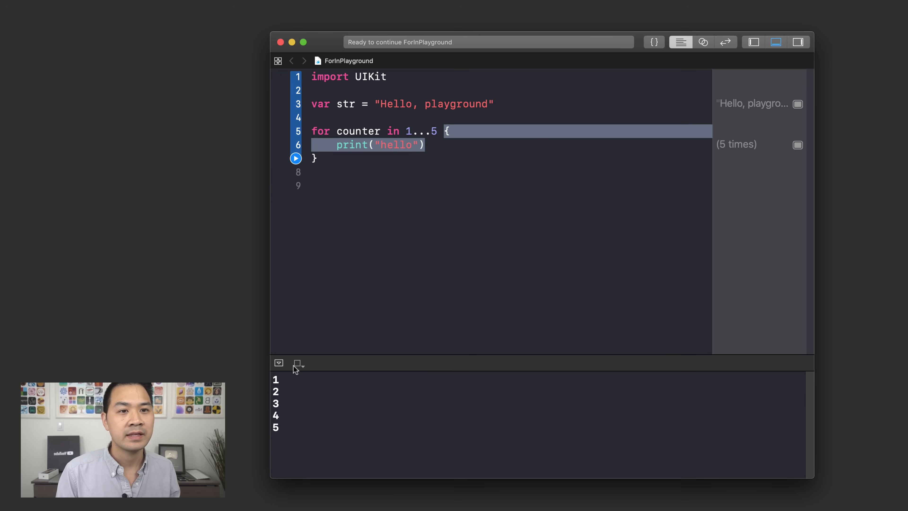
pyautogui.click(295, 158)
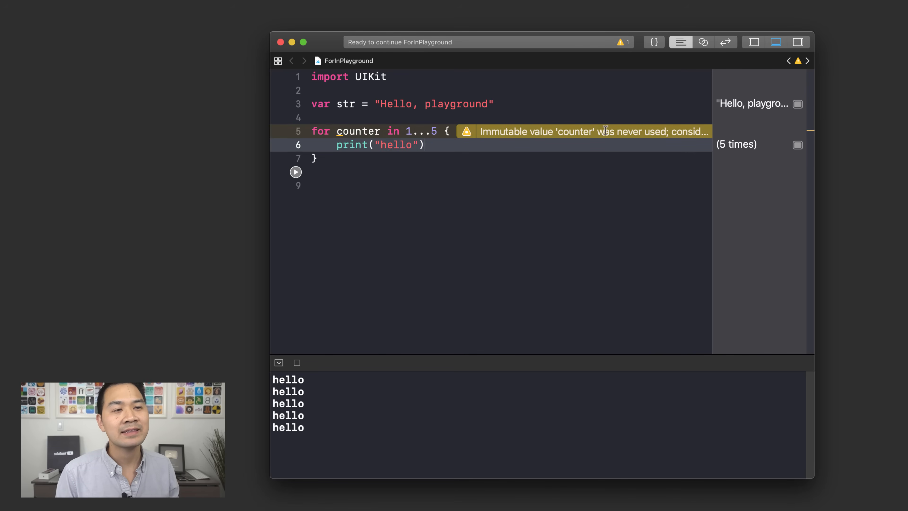
pyautogui.moveTo(582, 132)
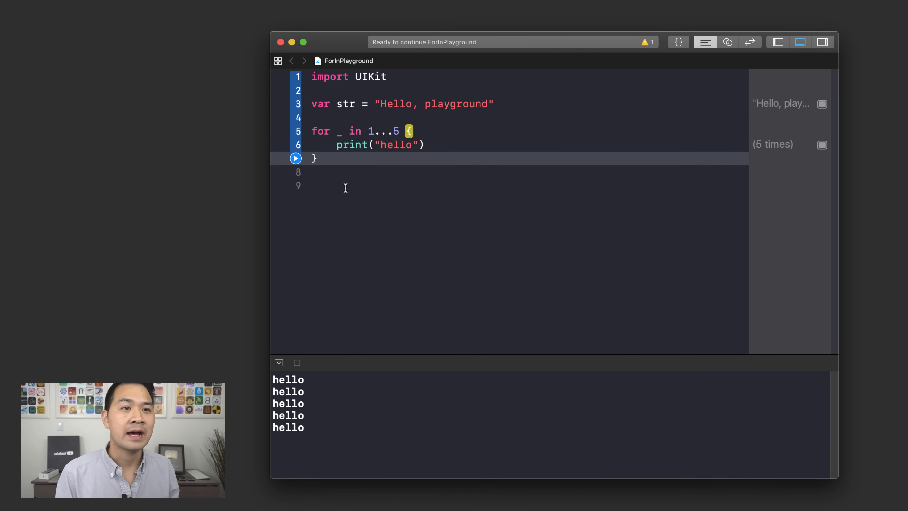
pyautogui.click(315, 158)
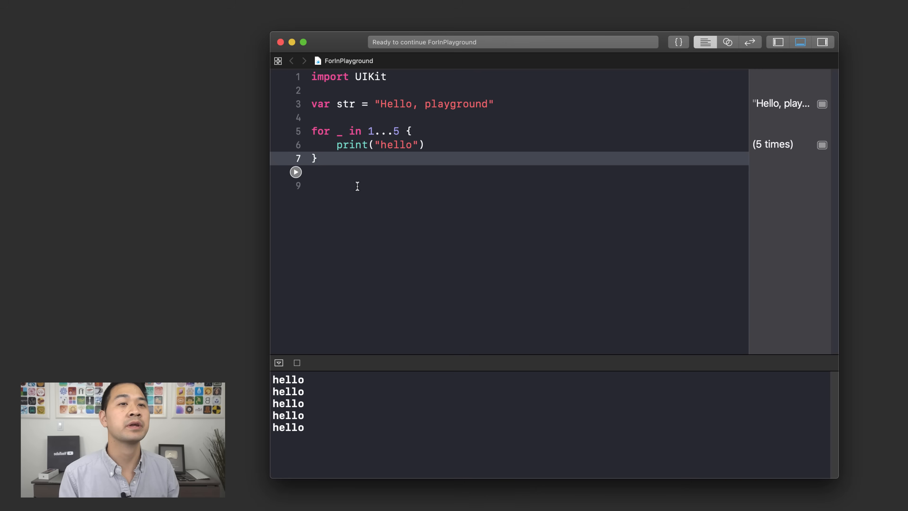
# Inside the loop declare var sum = 0 and add sum += counter
pyautogui.write('c')
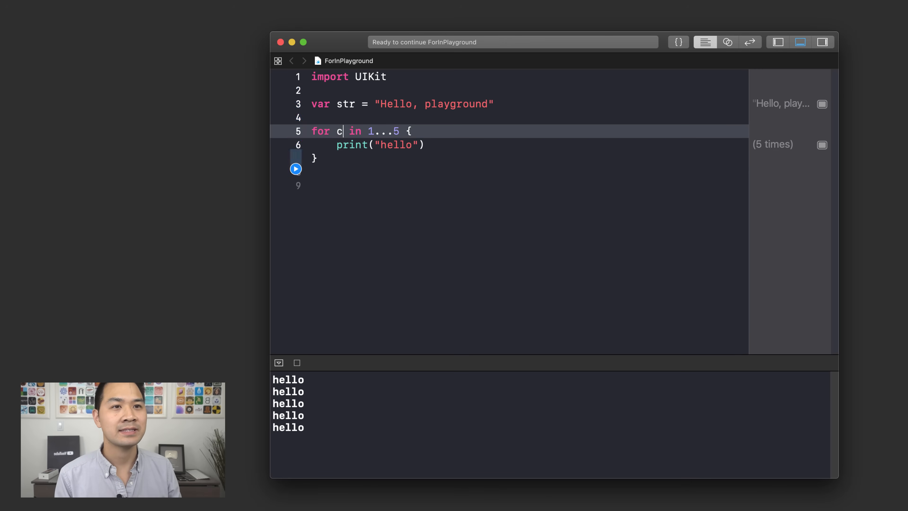
pyautogui.write('ounter')
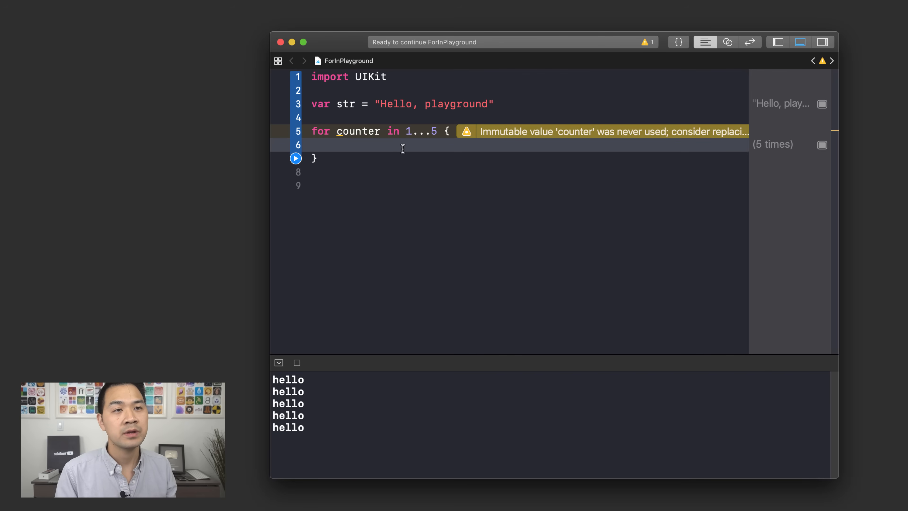
pyautogui.write('var s')
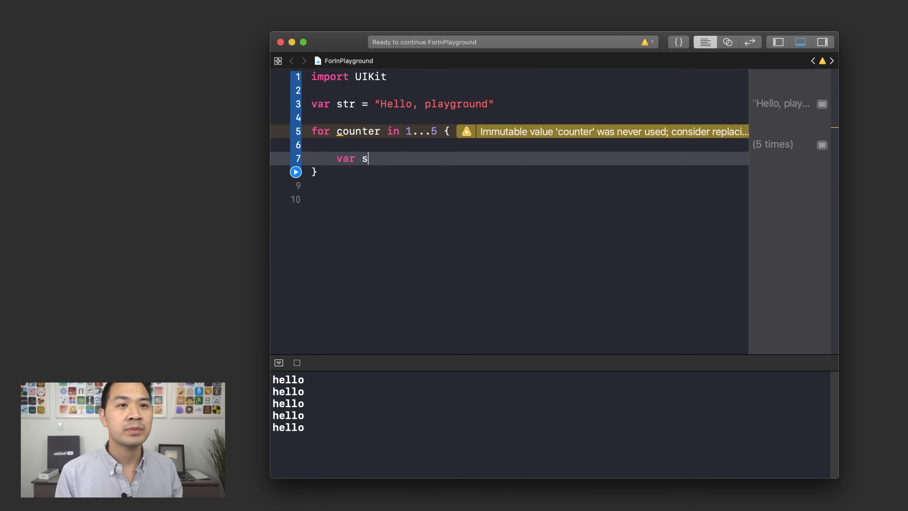
pyautogui.write('um =')
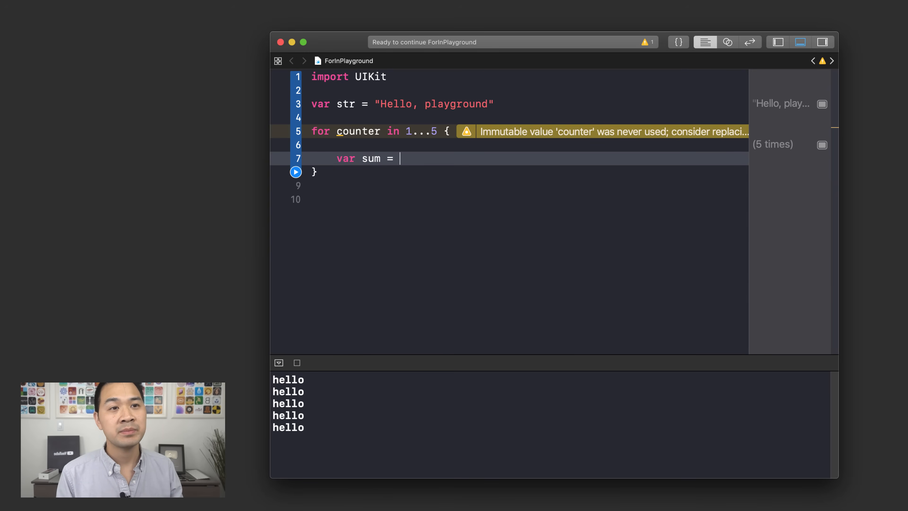
pyautogui.write('0')
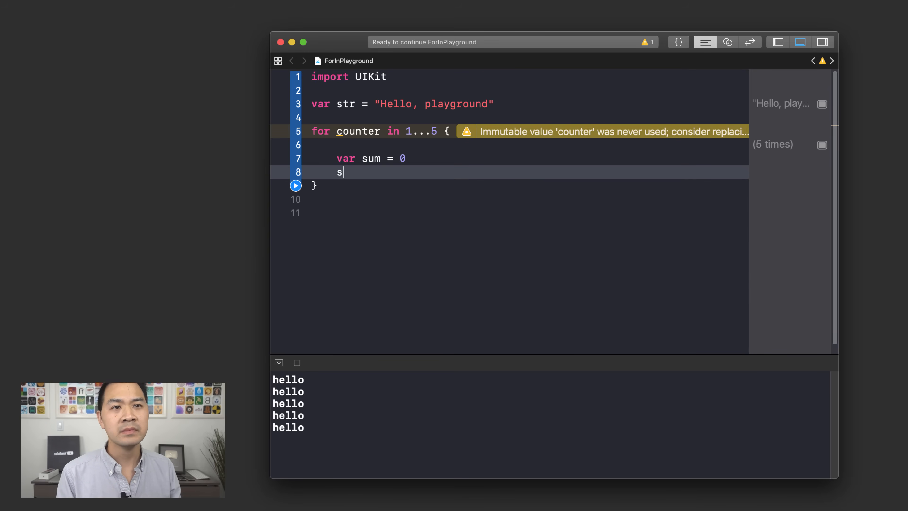
pyautogui.write('s')
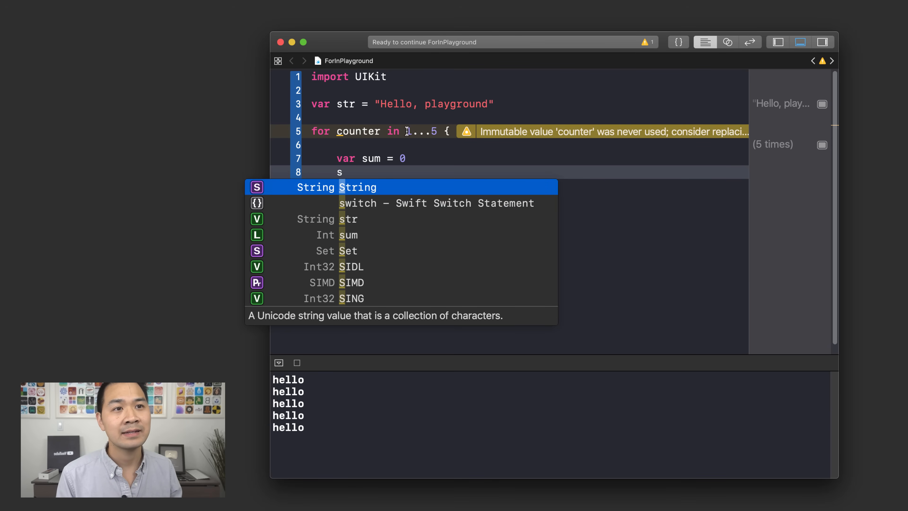
pyautogui.press('escape')
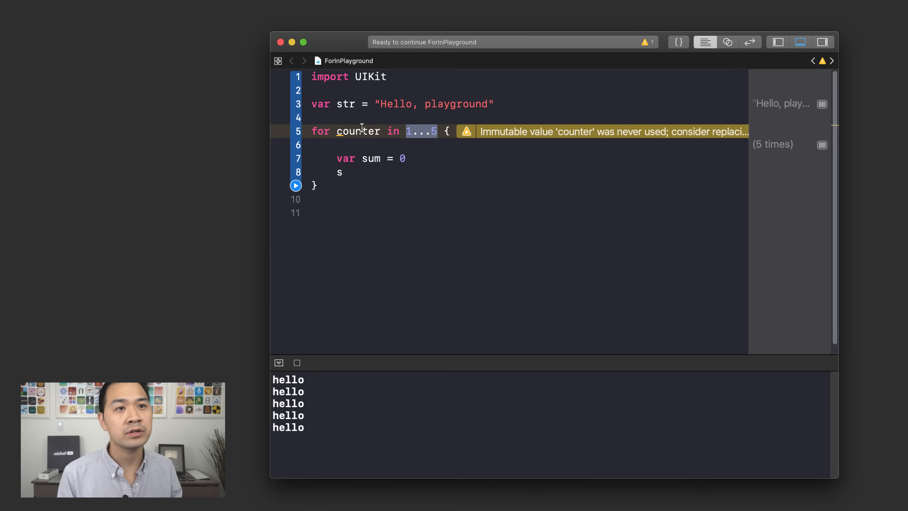
pyautogui.moveTo(432, 142)
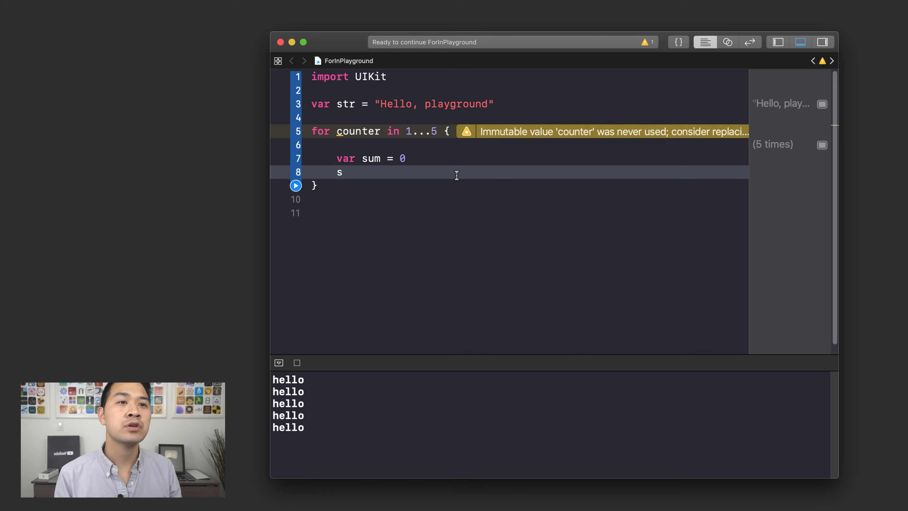
pyautogui.write('um')
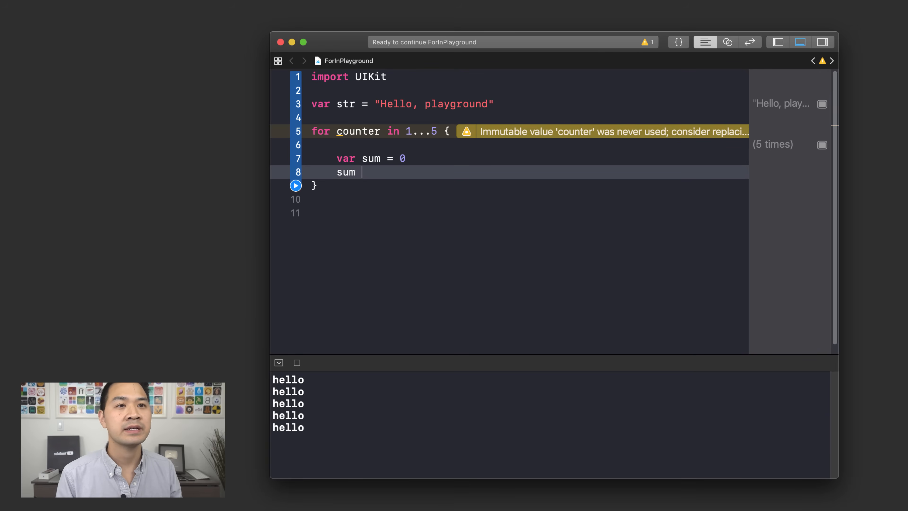
pyautogui.write('+= c')
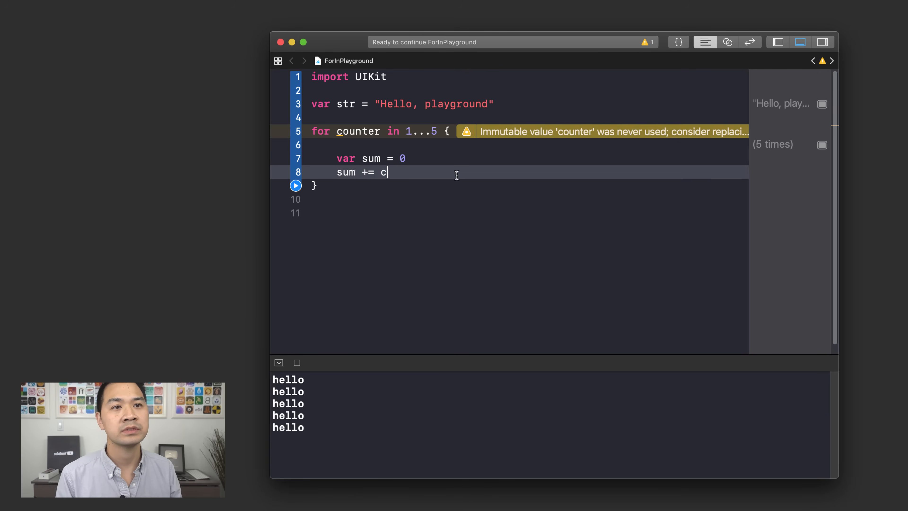
pyautogui.write('ounter')
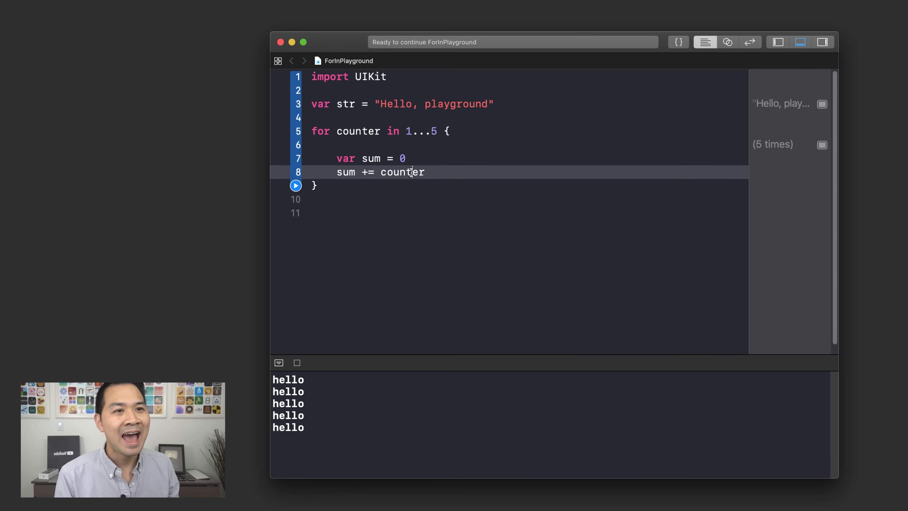
# Write the longhand sum = sum + counter line as a demo, then remove it again
pyautogui.doubleClick(402, 172)
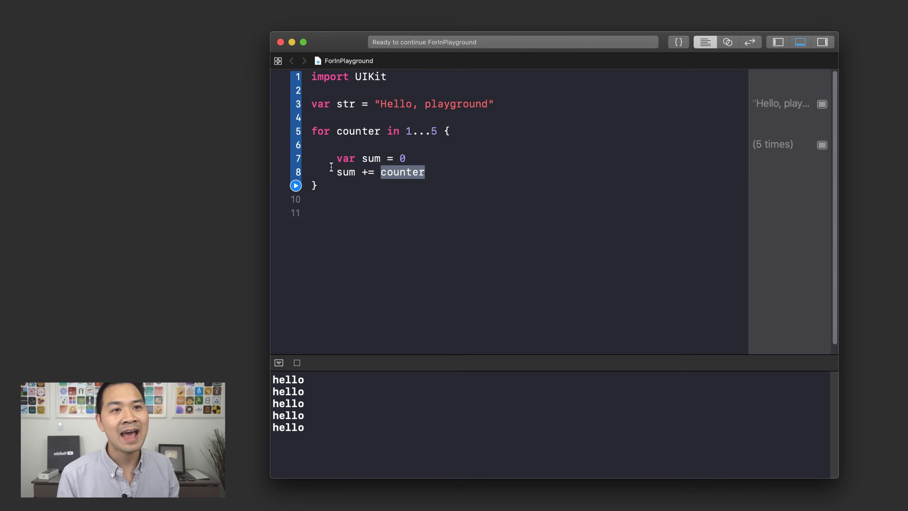
pyautogui.doubleClick(346, 172)
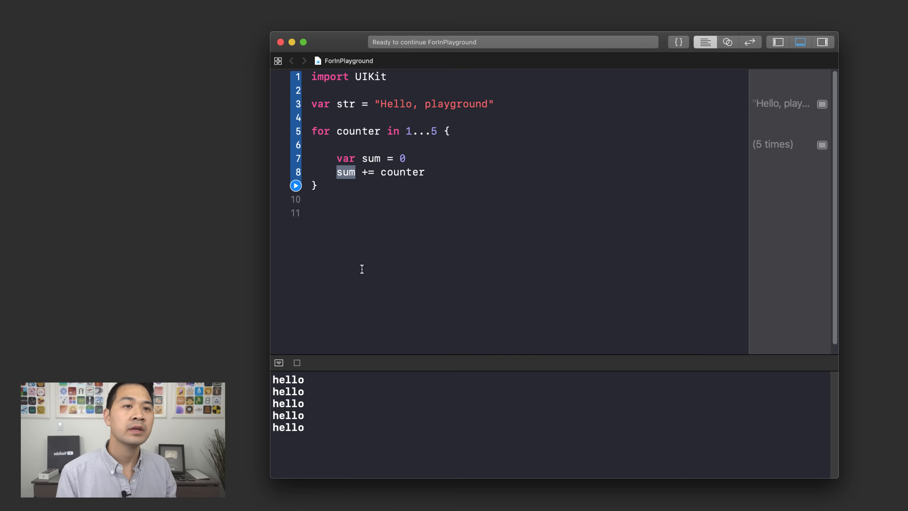
pyautogui.doubleClick(402, 172)
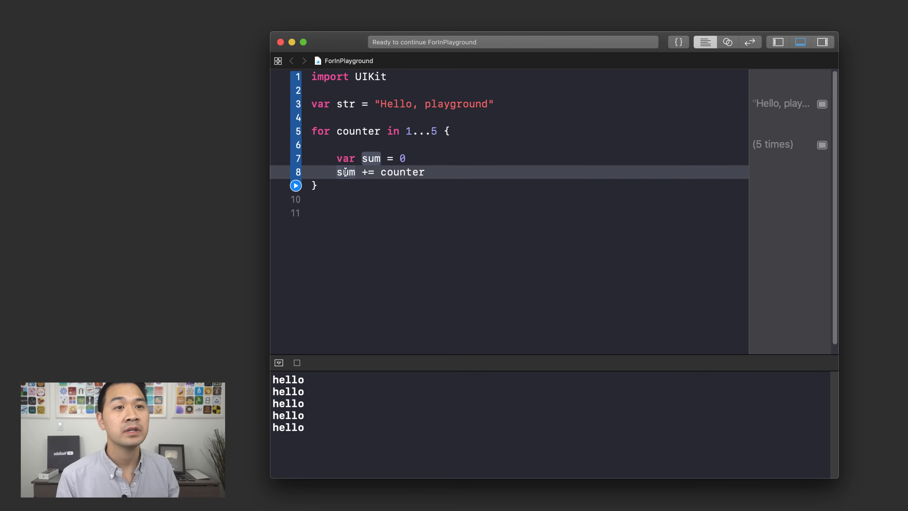
pyautogui.write('s')
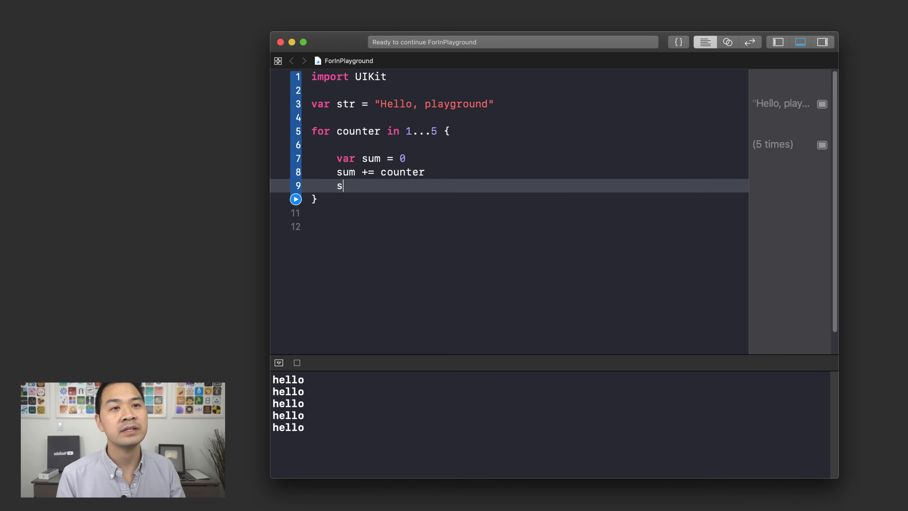
pyautogui.write('um = sum')
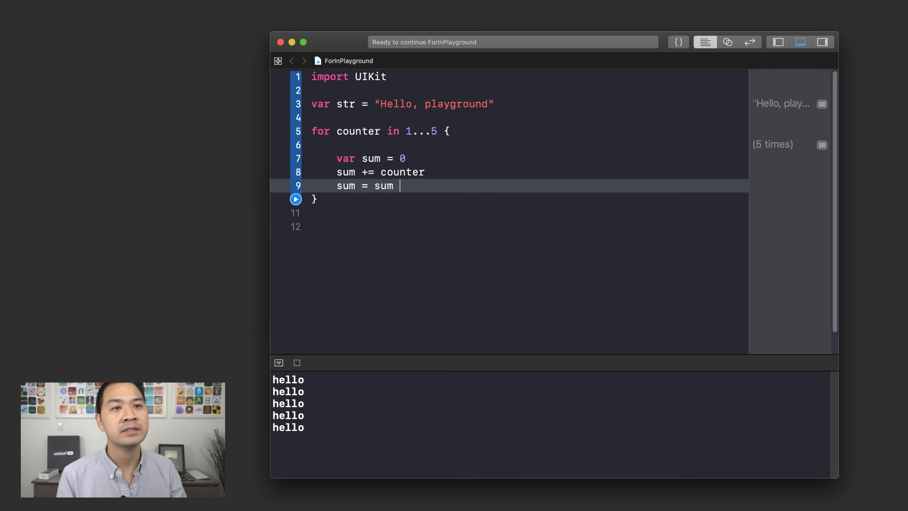
pyautogui.write('+ counter')
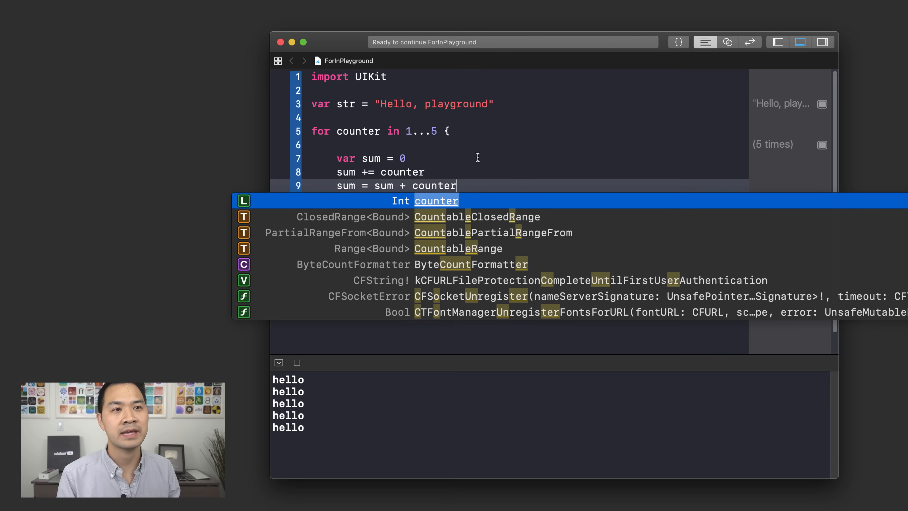
pyautogui.press('Escape')
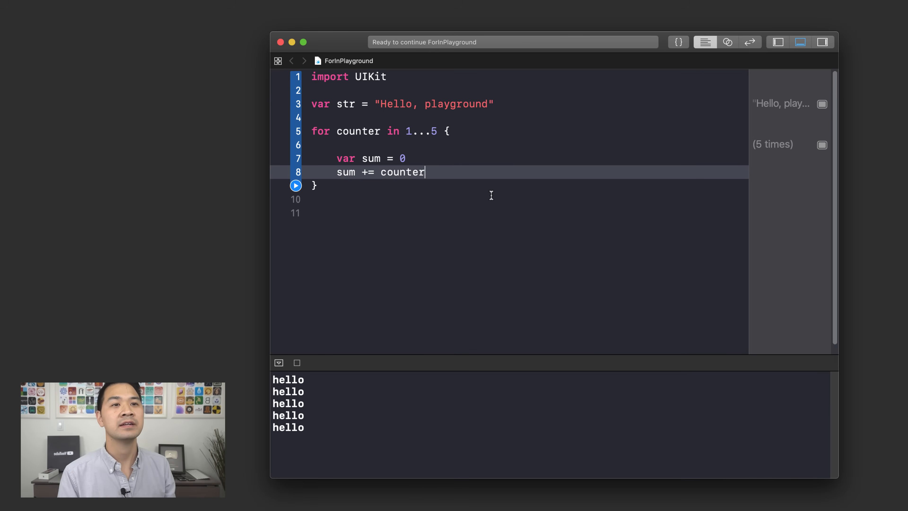
pyautogui.moveTo(345, 187)
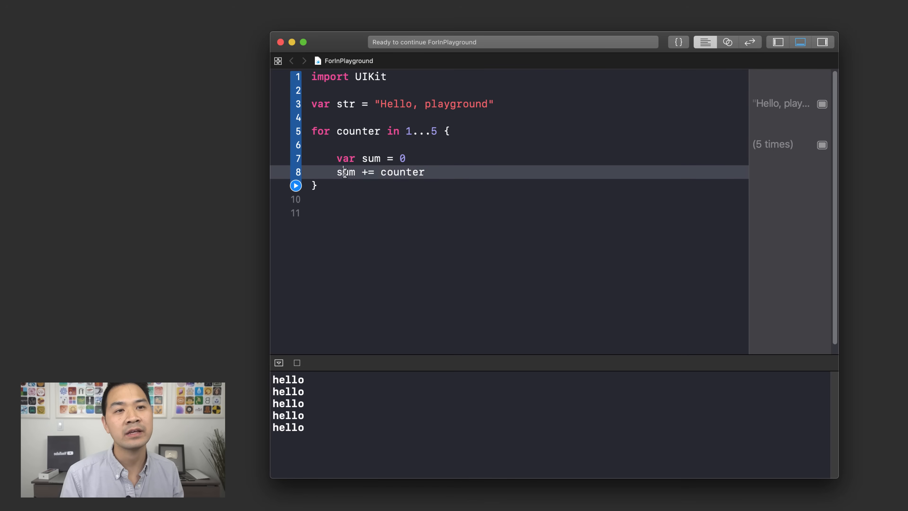
pyautogui.doubleClick(345, 172)
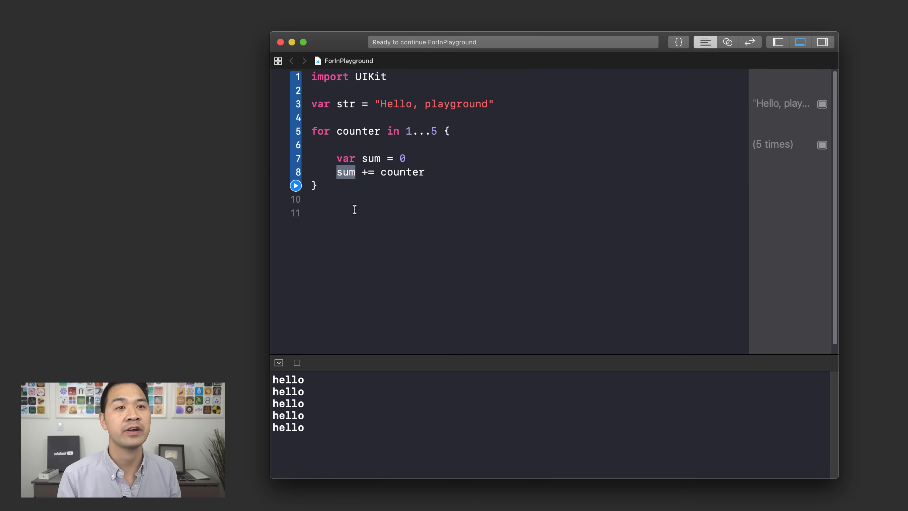
# Add print(sum) as the last loop line and run so the console lists 1 through 5
pyautogui.write('print(')
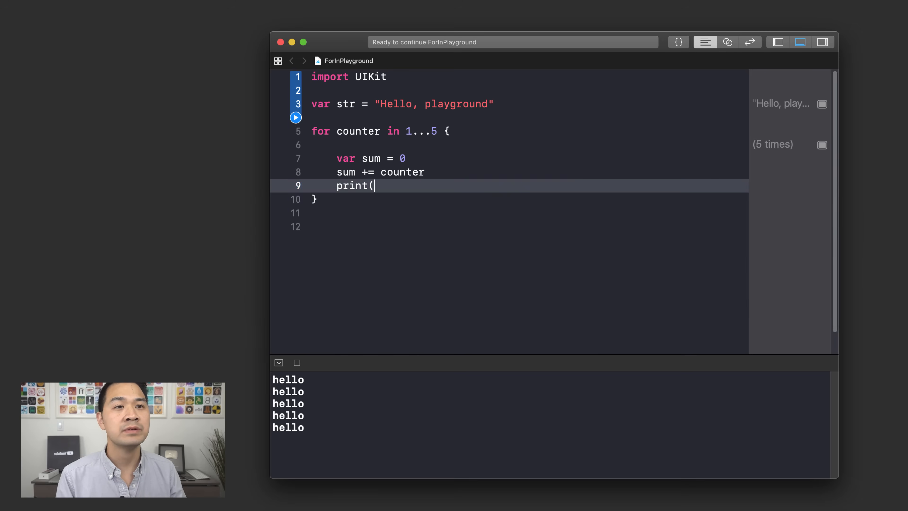
pyautogui.write('sum')
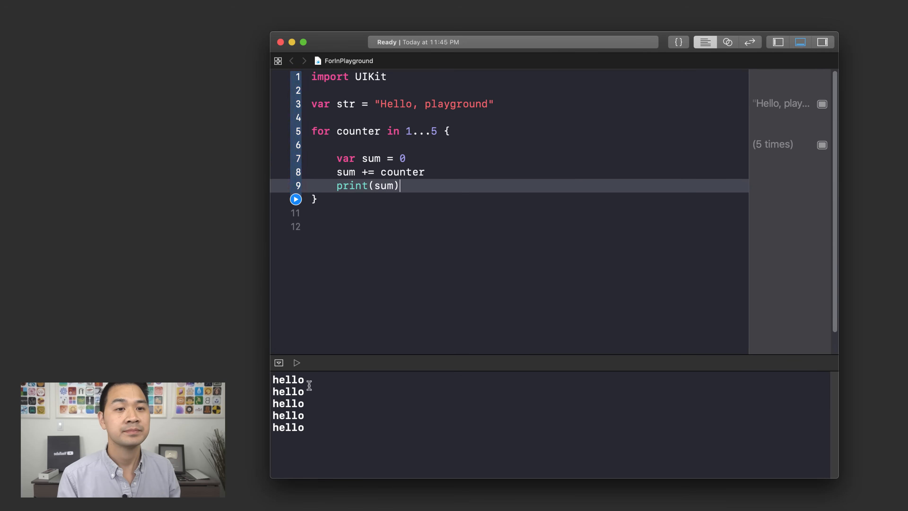
pyautogui.click(295, 199)
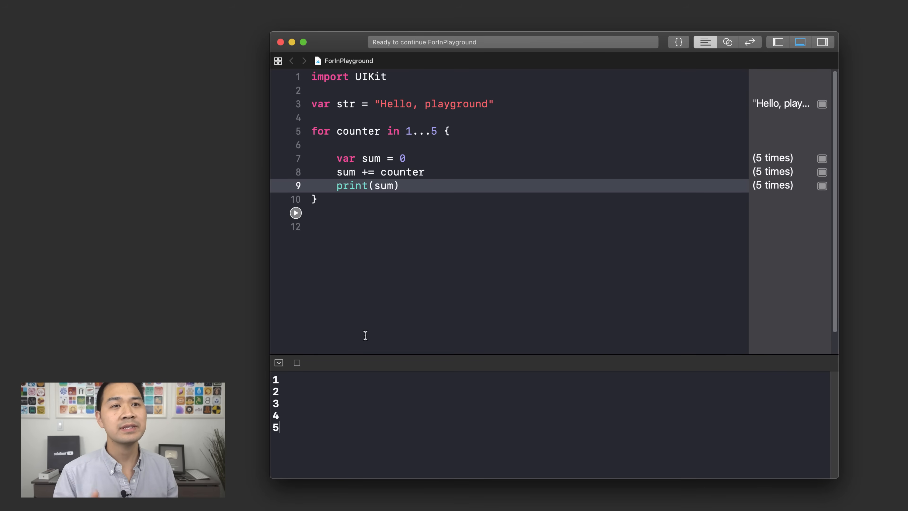
pyautogui.moveTo(425, 121)
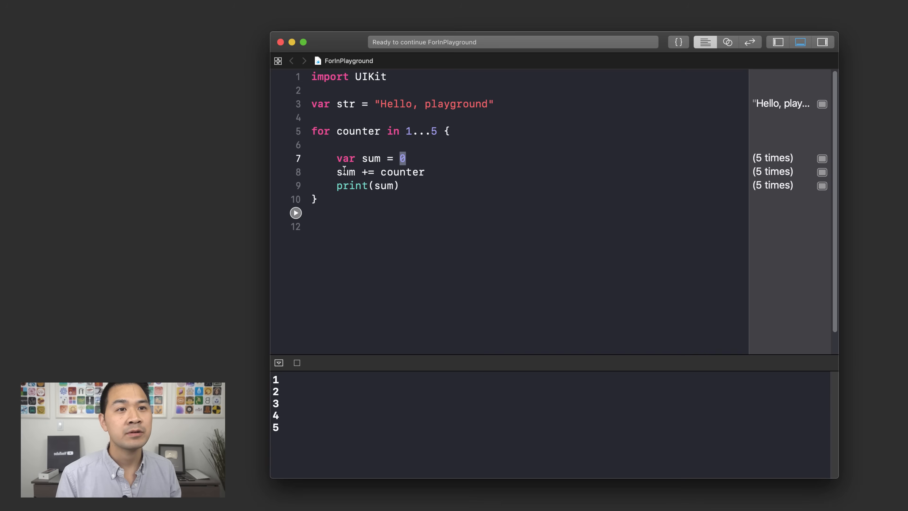
pyautogui.doubleClick(402, 172)
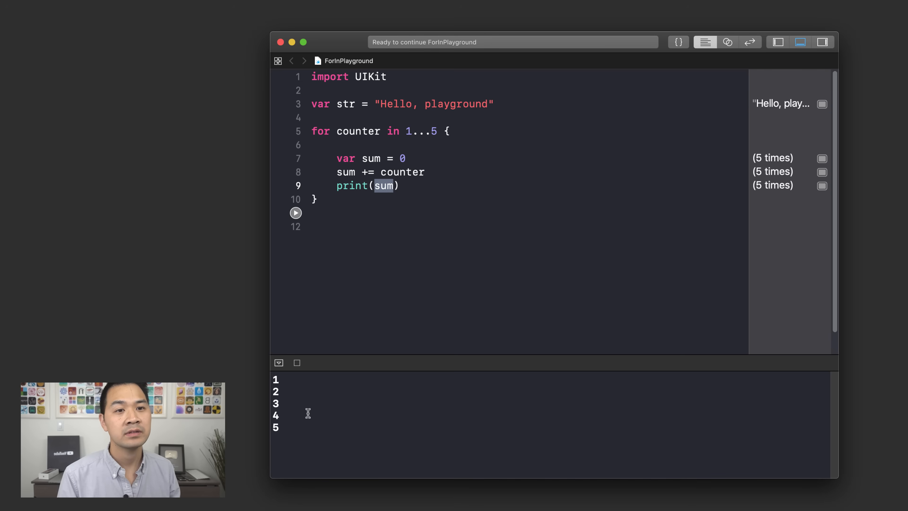
pyautogui.moveTo(459, 203)
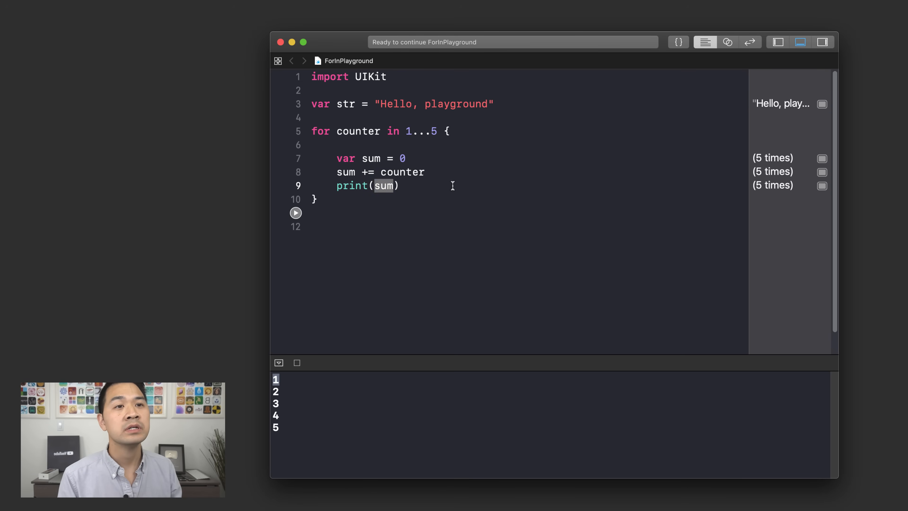
pyautogui.doubleClick(358, 131)
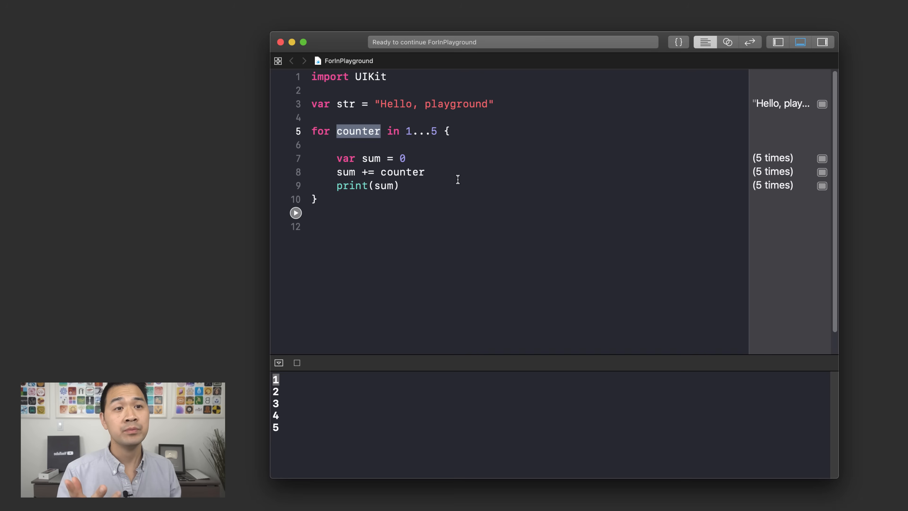
pyautogui.doubleClick(345, 158)
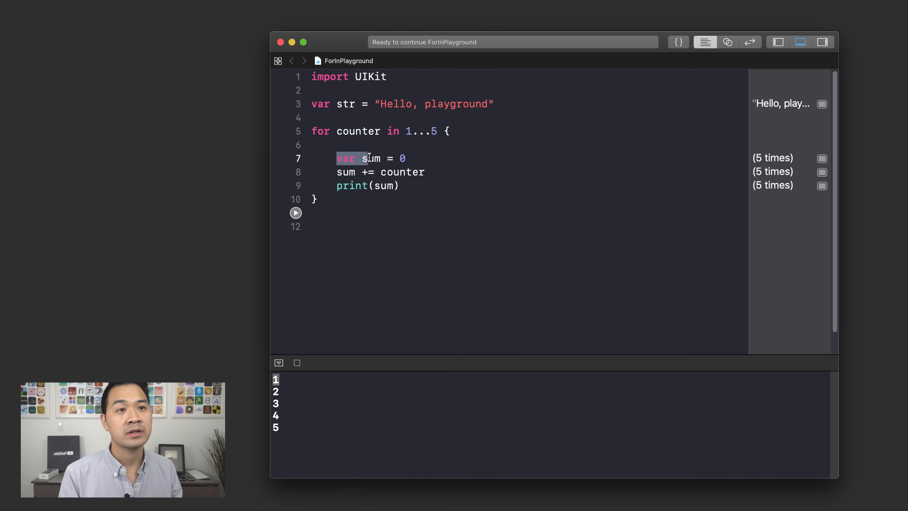
pyautogui.click(401, 158)
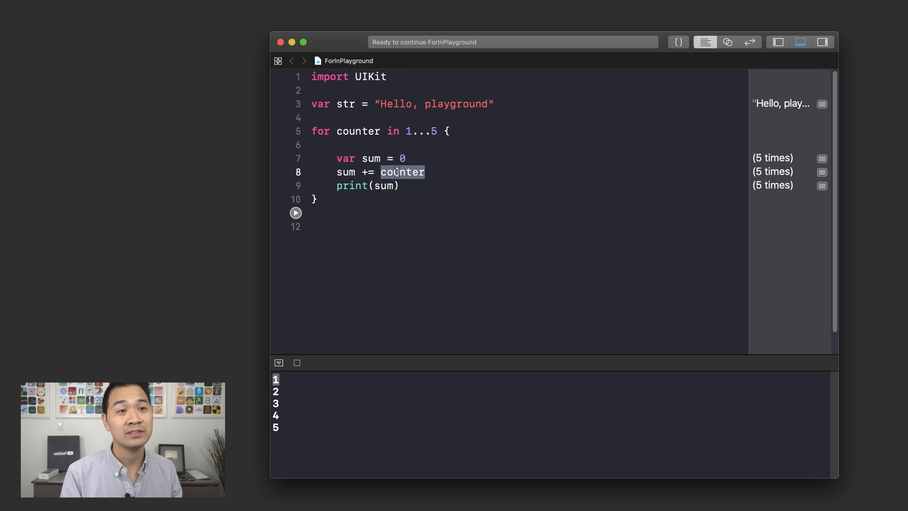
pyautogui.click(345, 172)
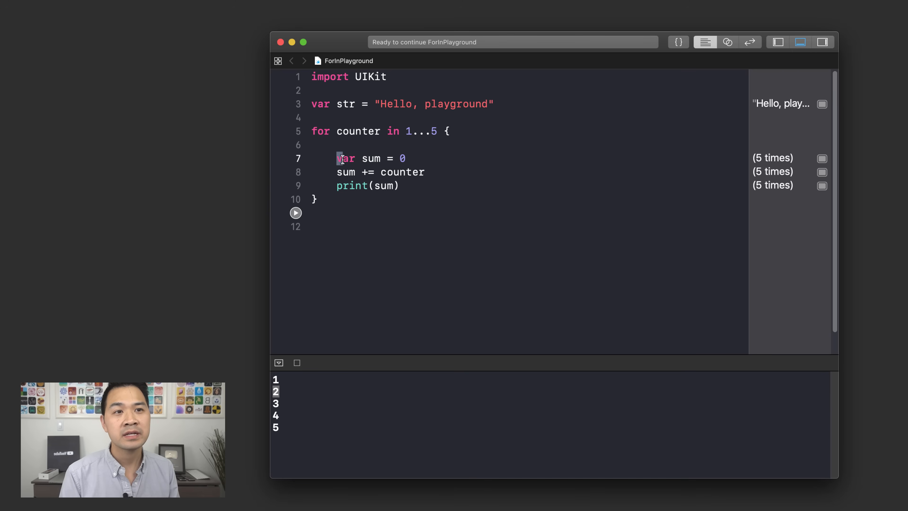
pyautogui.doubleClick(346, 158)
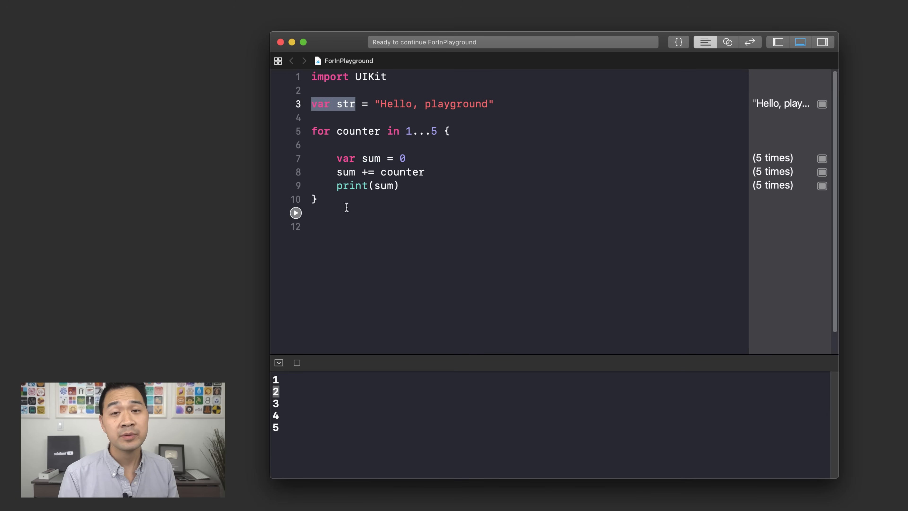
# Add str = "Tom" under the declaration, then a var str = "Chris" line that raises a redeclaration error
pyautogui.click(527, 103)
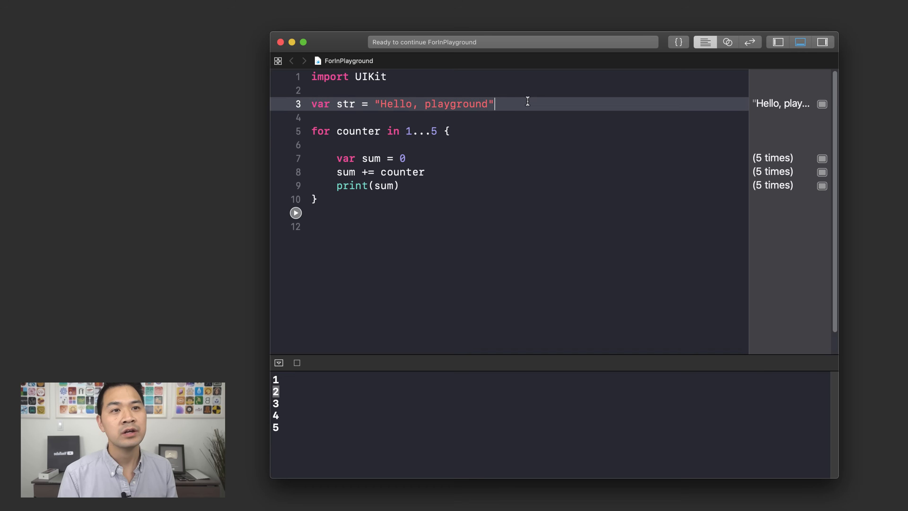
pyautogui.write('str = "')
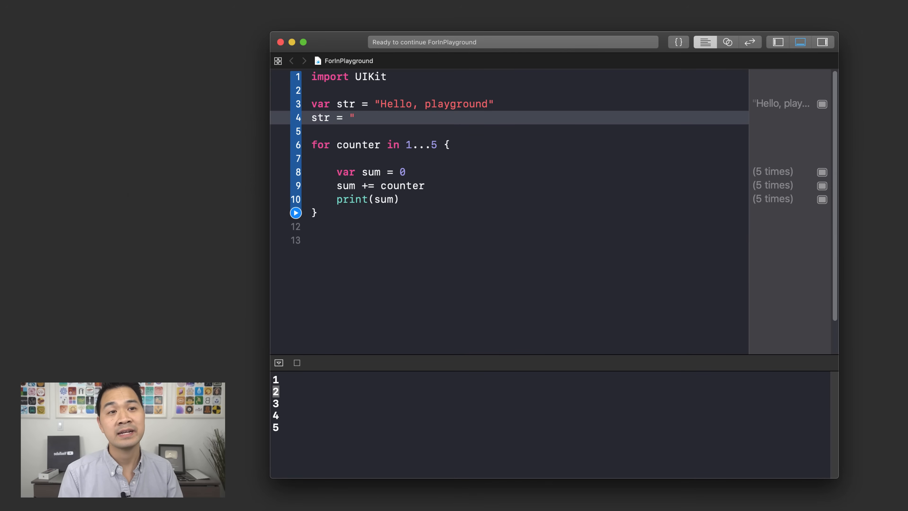
pyautogui.write('Tom"')
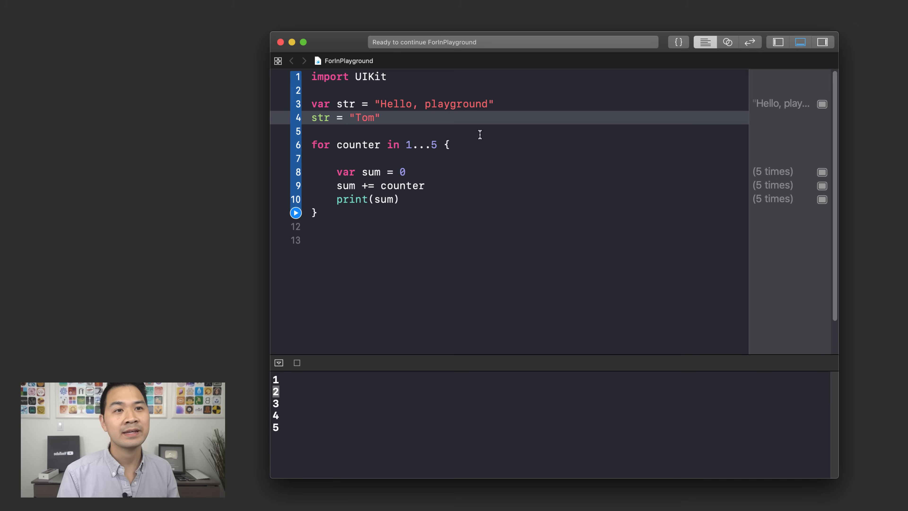
pyautogui.moveTo(340, 109)
pyautogui.write('var s')
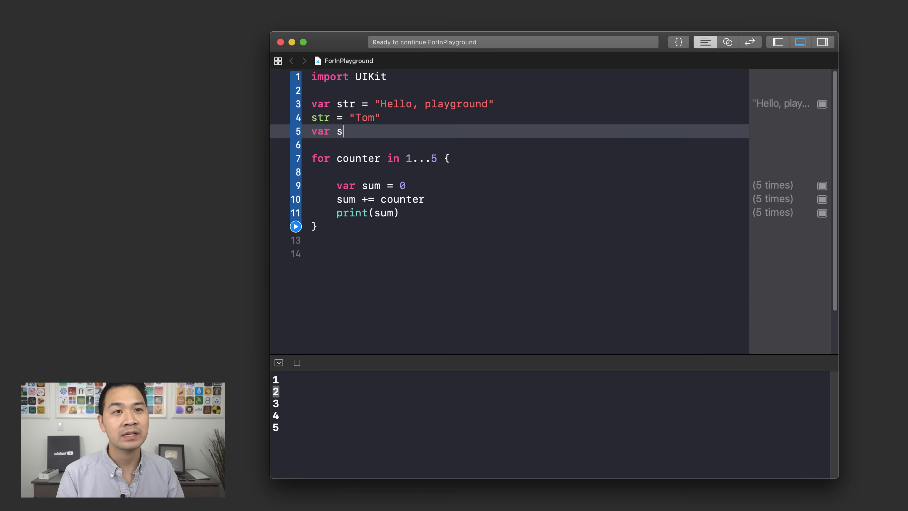
pyautogui.write('tr =')
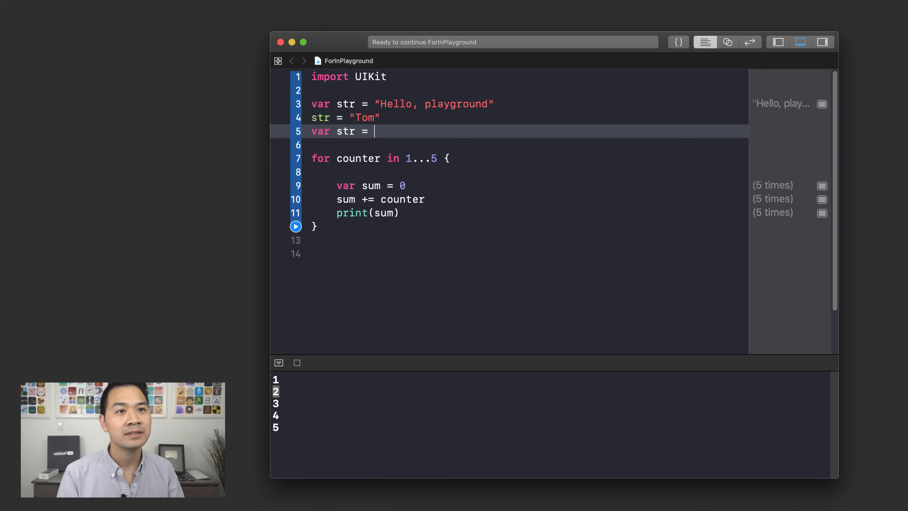
pyautogui.write('"Chris"')
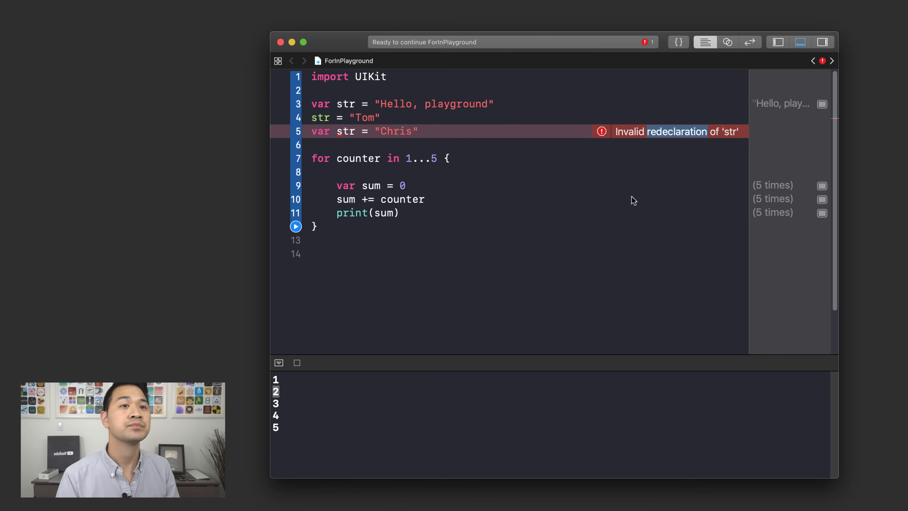
pyautogui.moveTo(425, 253)
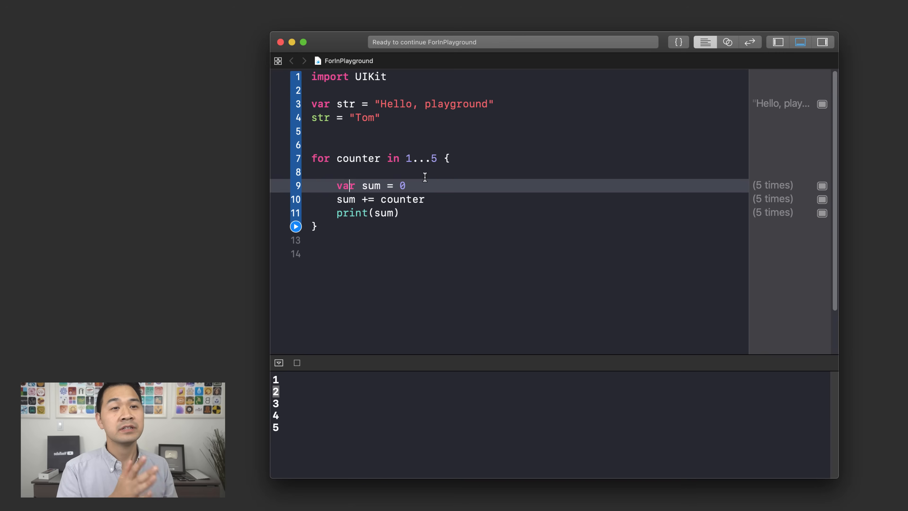
# Move var sum = 0 out of the loop body to a line above the for loop
pyautogui.doubleClick(347, 185)
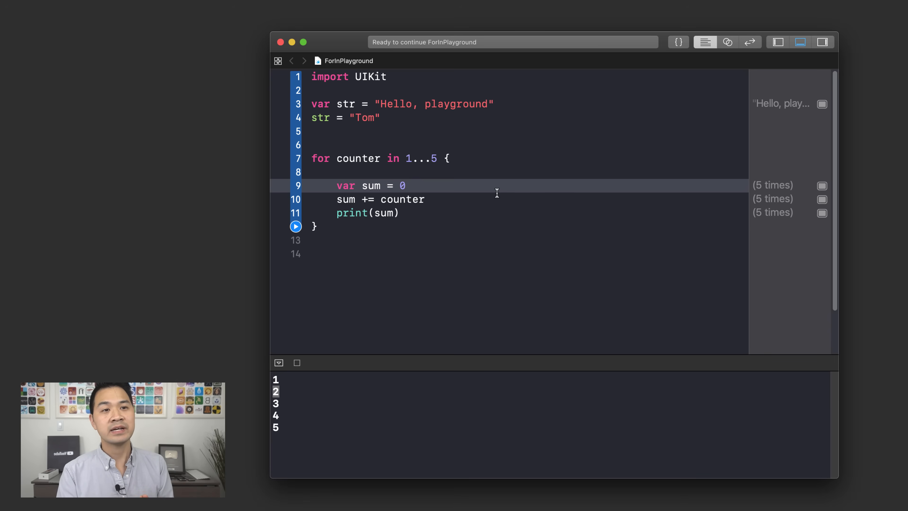
pyautogui.click(405, 185)
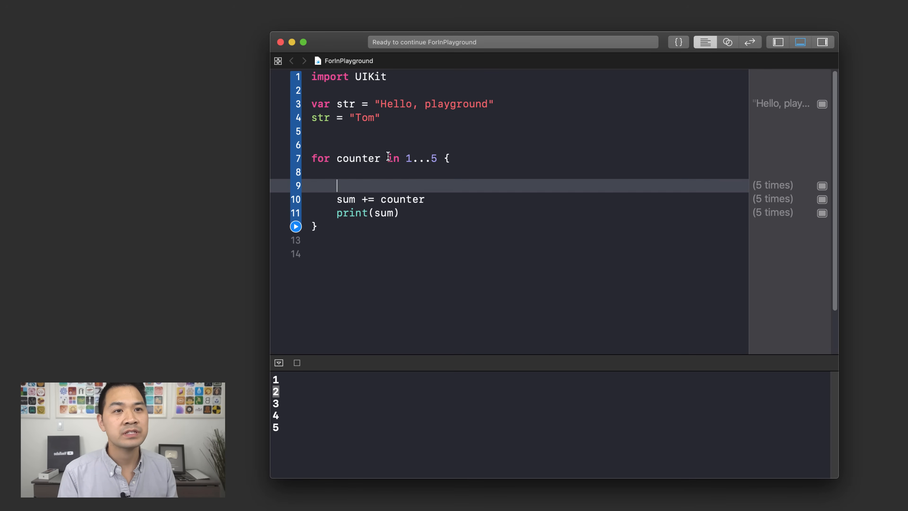
pyautogui.write('var sum = 0')
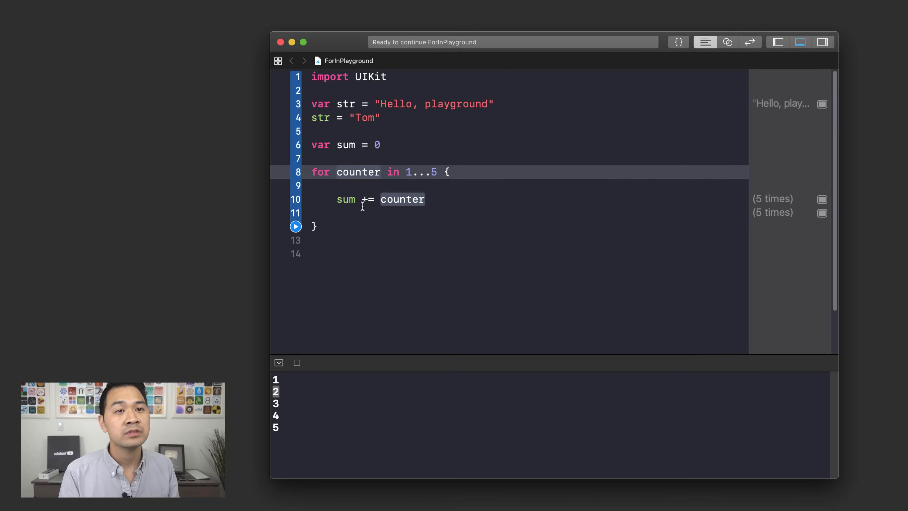
# Put print(sum) after the loop's closing brace and run so the console shows 15
pyautogui.doubleClick(345, 145)
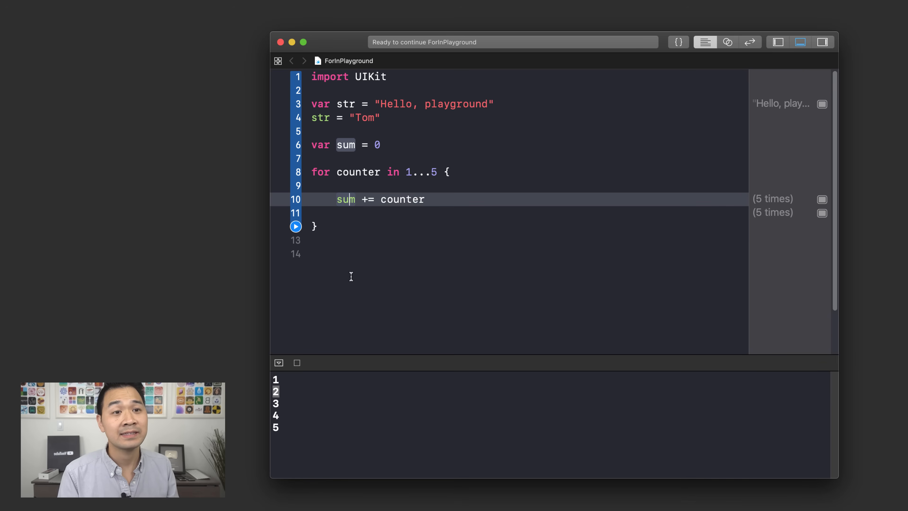
pyautogui.write('pr')
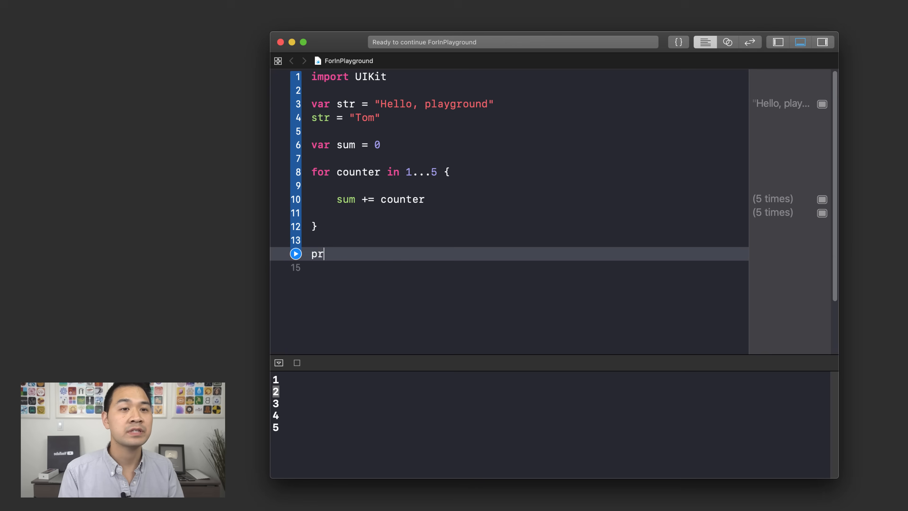
pyautogui.write('int(sum)')
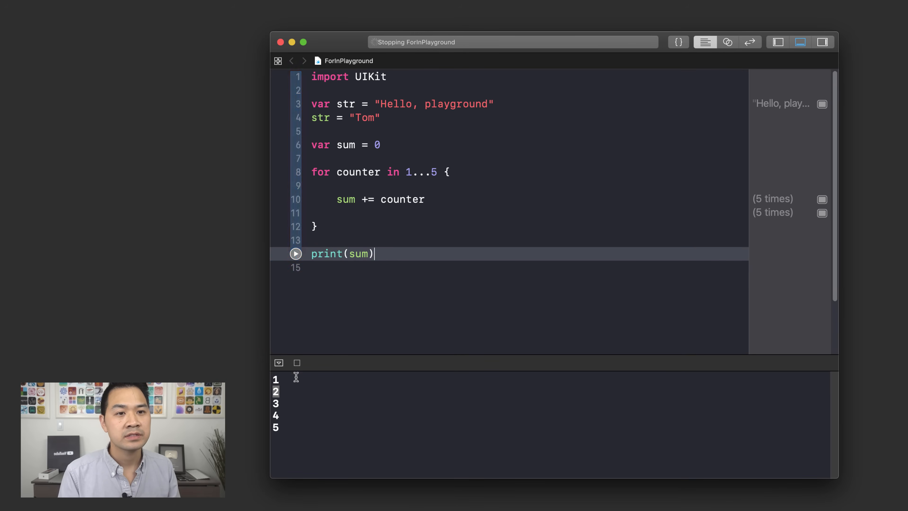
pyautogui.click(295, 254)
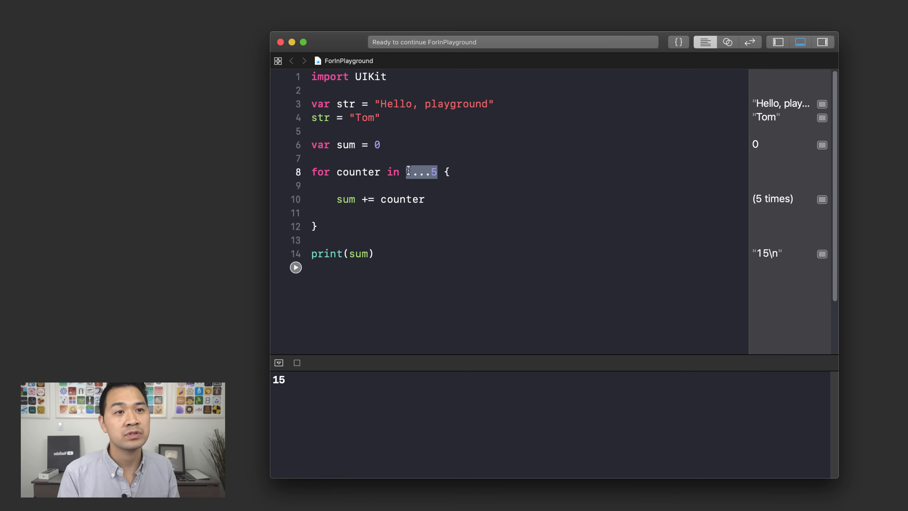
pyautogui.moveTo(421, 240)
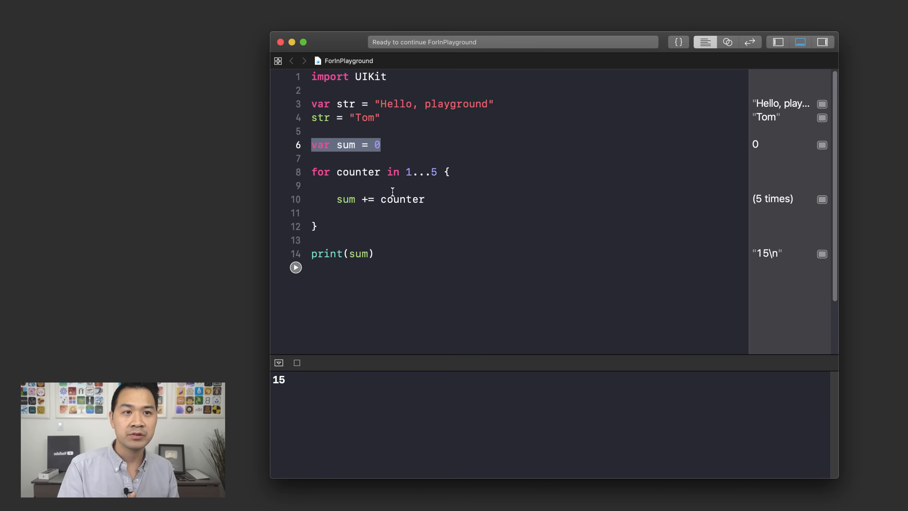
pyautogui.click(375, 199)
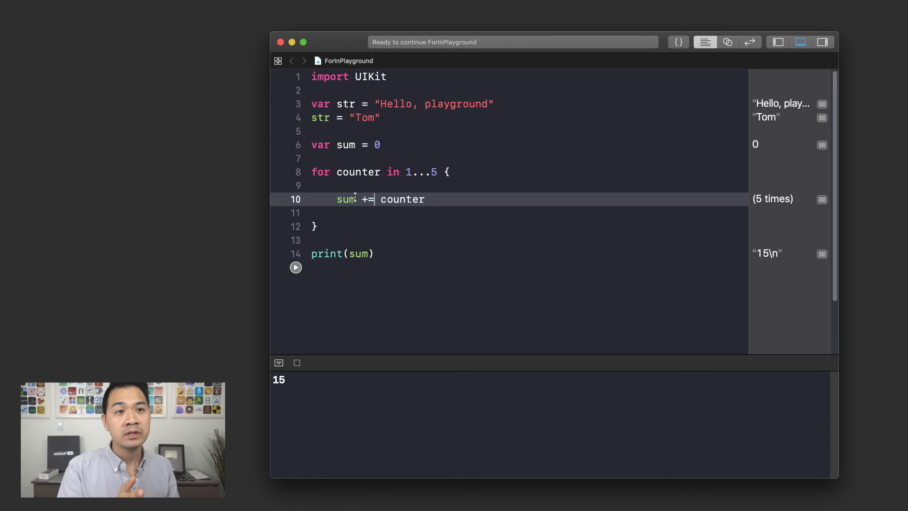
pyautogui.doubleClick(402, 199)
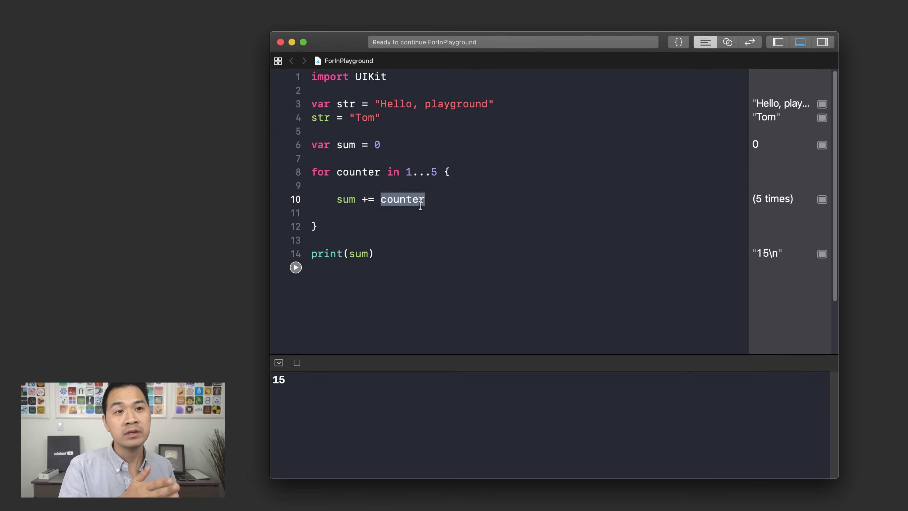
pyautogui.click(345, 199)
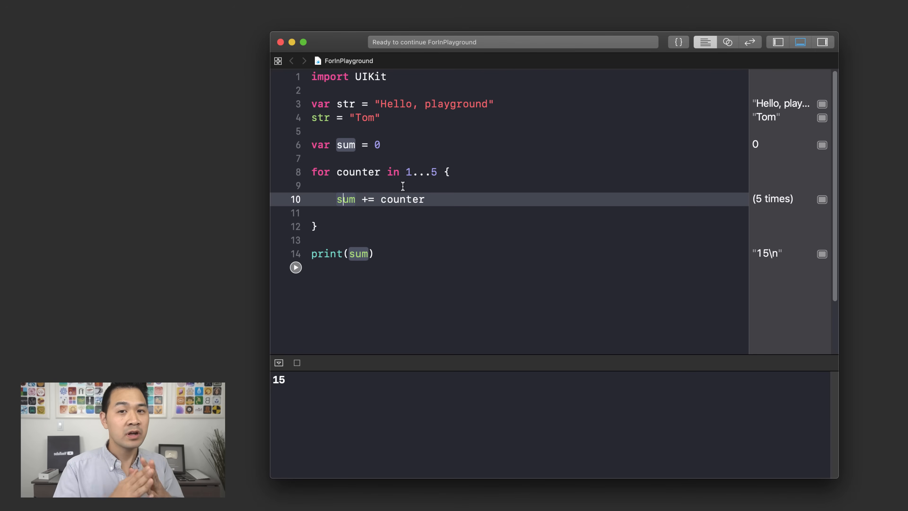
pyautogui.doubleClick(358, 172)
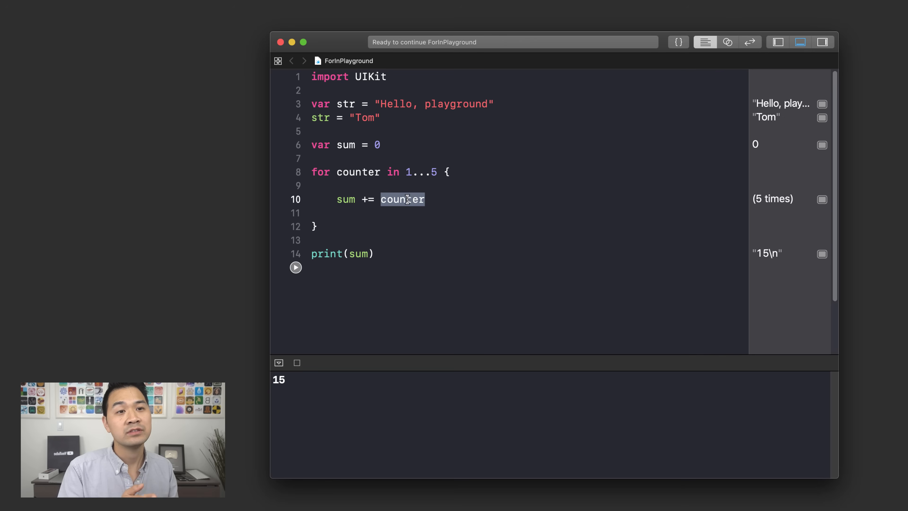
pyautogui.moveTo(397, 228)
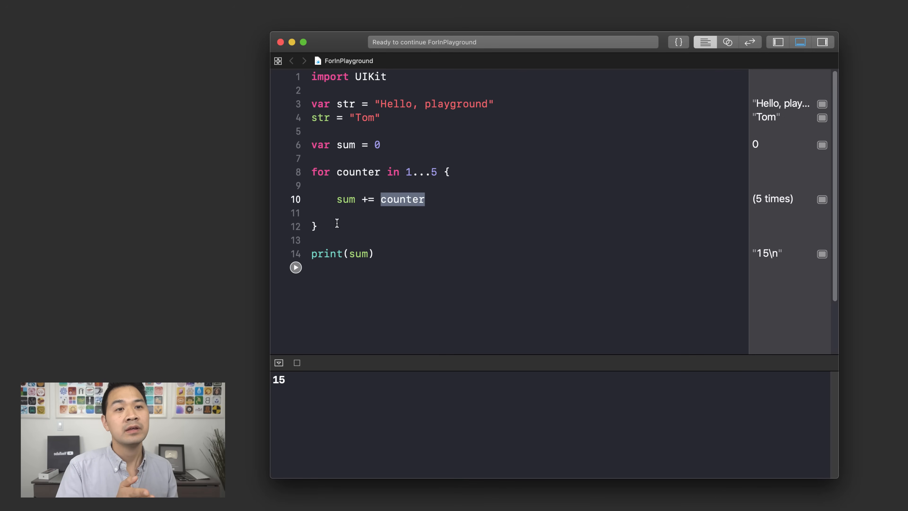
pyautogui.click(338, 226)
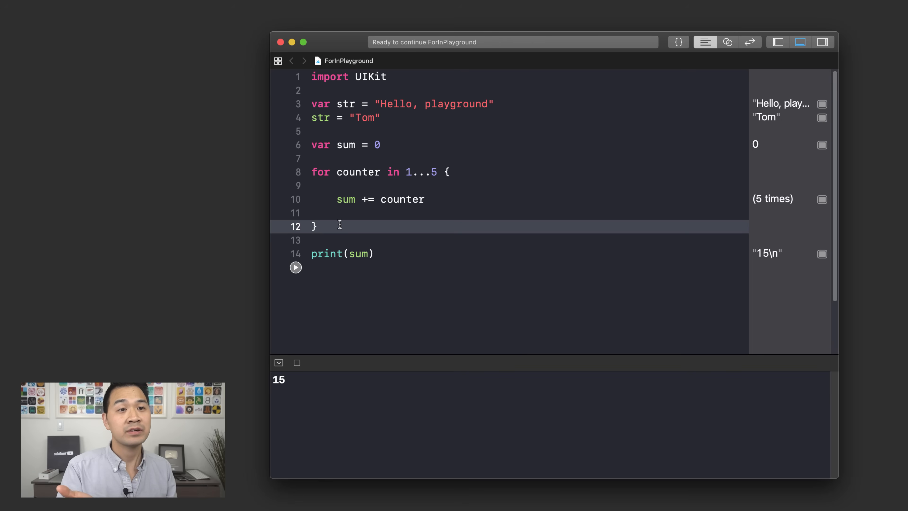
pyautogui.doubleClick(342, 254)
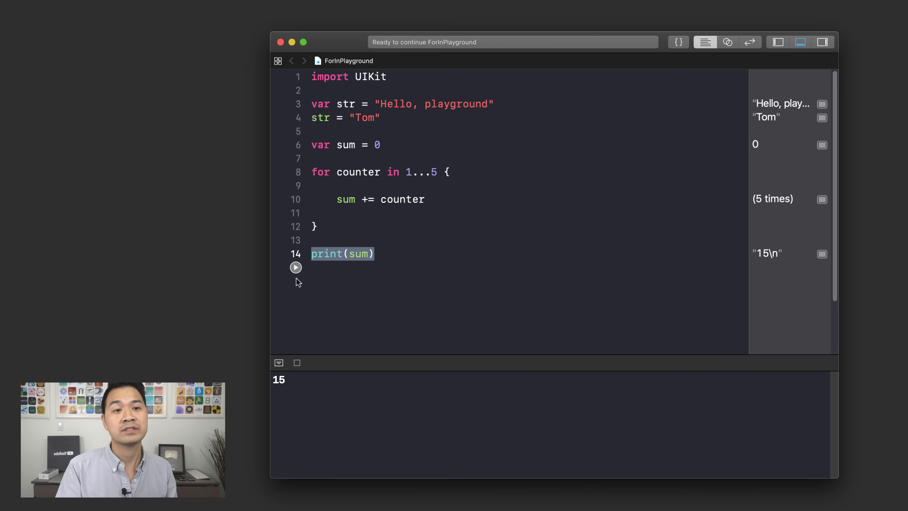